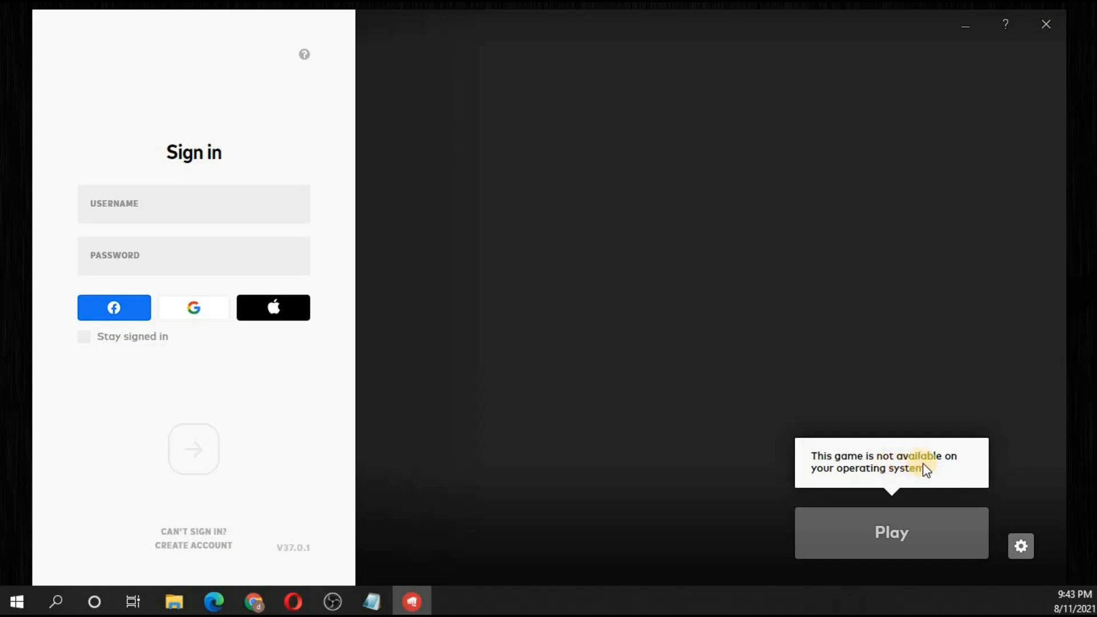
{"action": "mouse_move", "coordinate": [926, 483]}
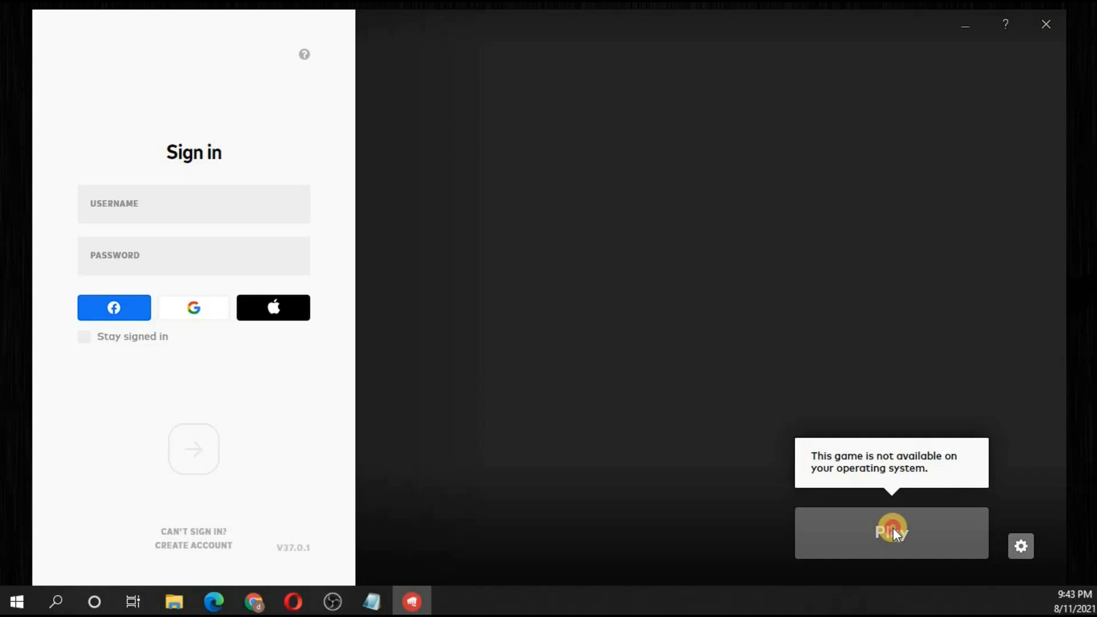
{"action": "mouse_move", "coordinate": [814, 502]}
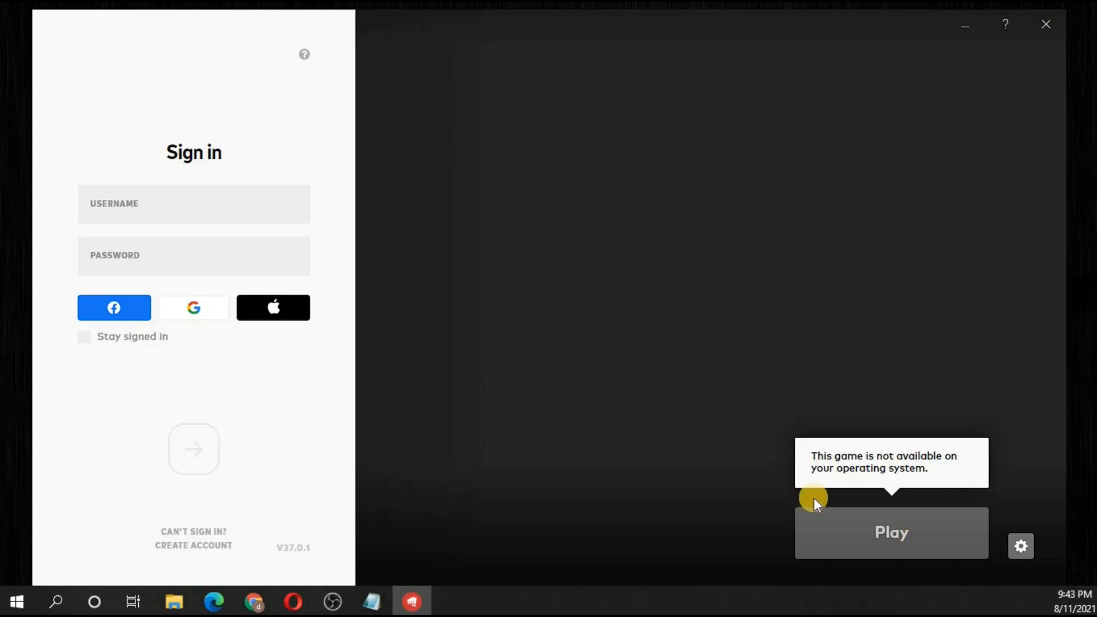
{"action": "mouse_move", "coordinate": [703, 485]}
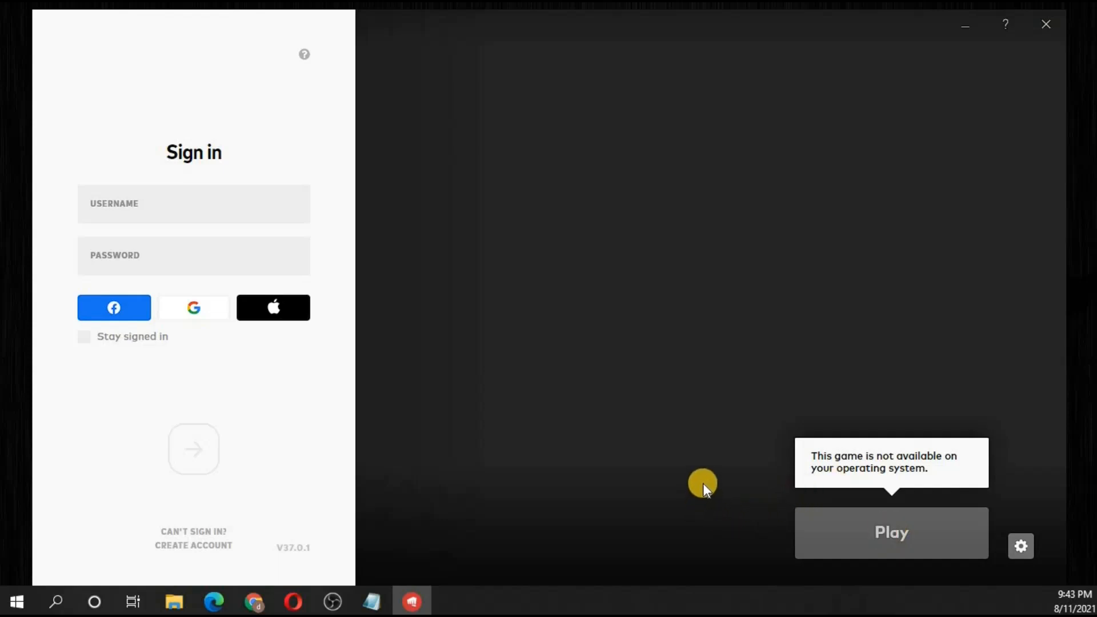
{"action": "mouse_move", "coordinate": [455, 509]}
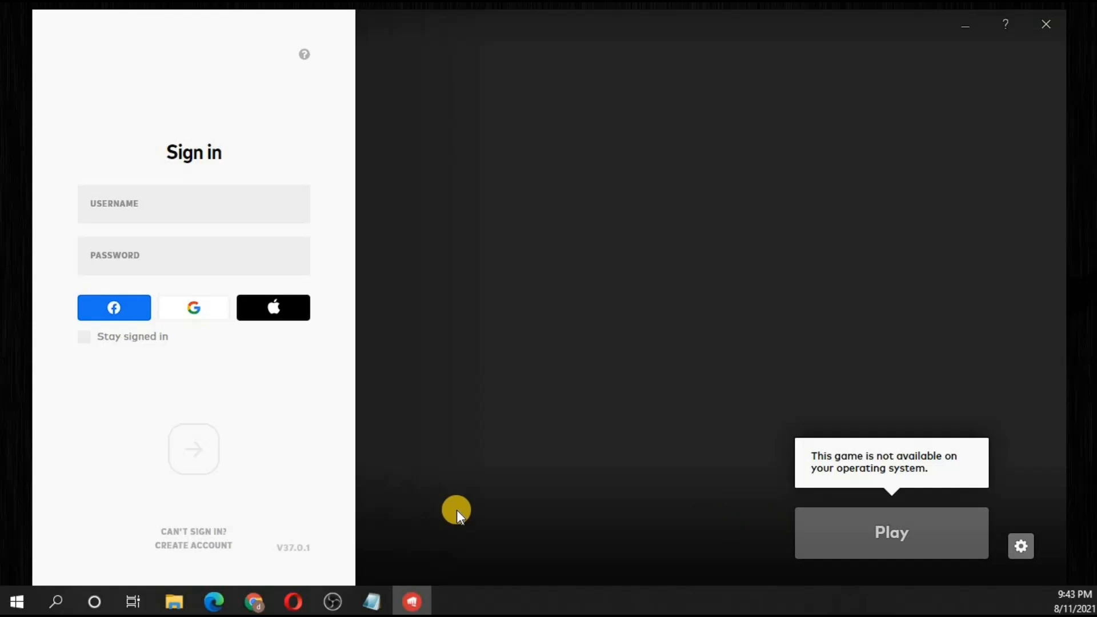
{"action": "mouse_move", "coordinate": [378, 601]}
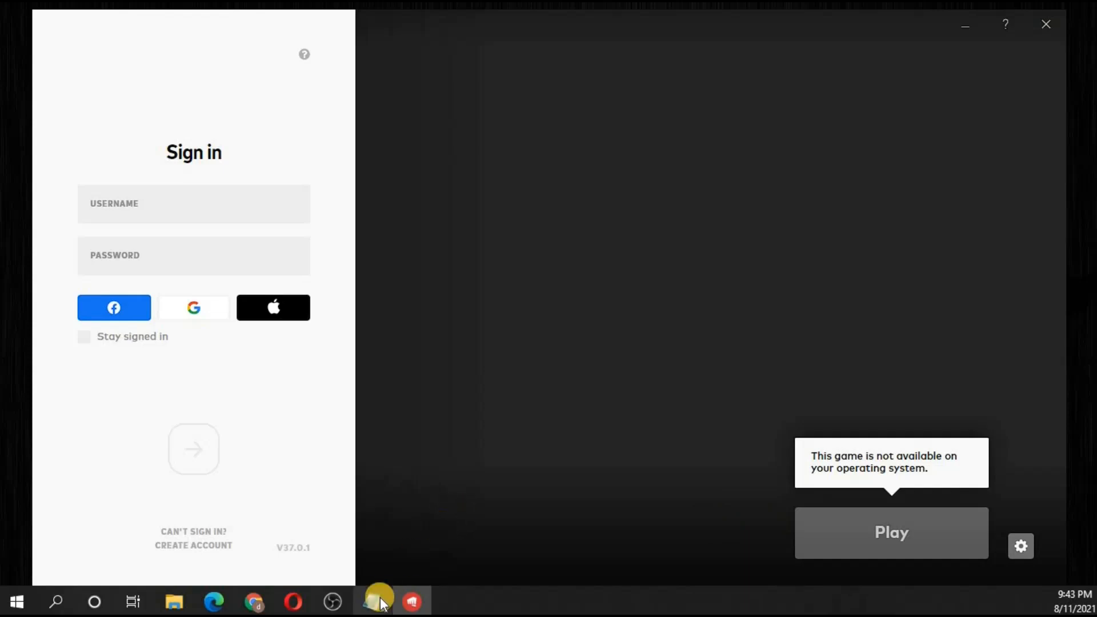
{"action": "mouse_move", "coordinate": [378, 601]}
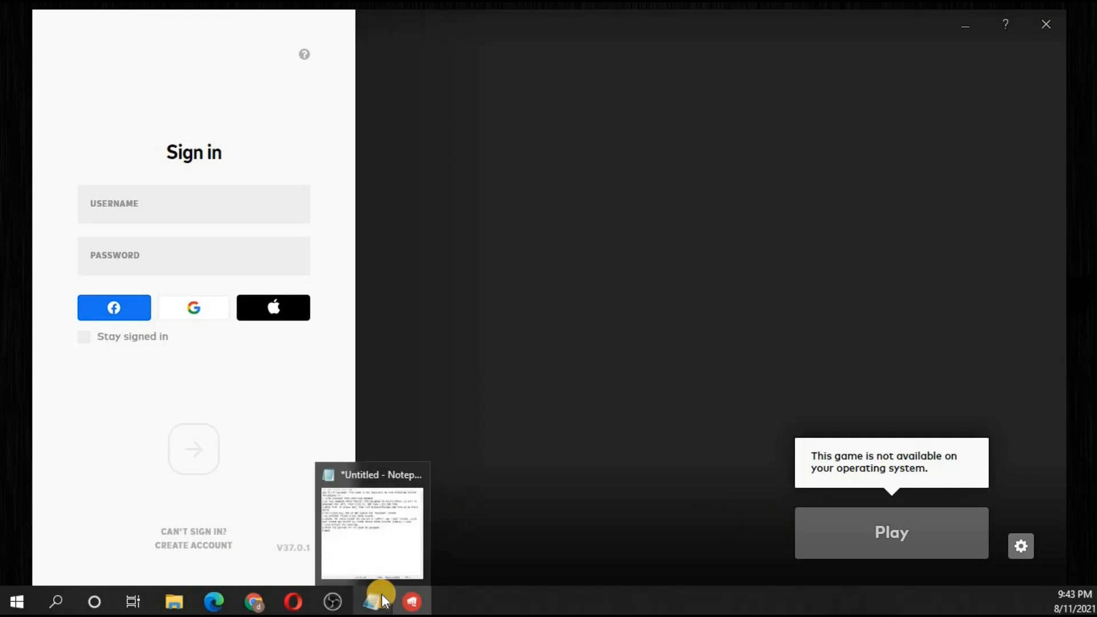
Step: Bring the Notepad fix guide forward and select its first step
{"action": "left_click", "coordinate": [371, 523]}
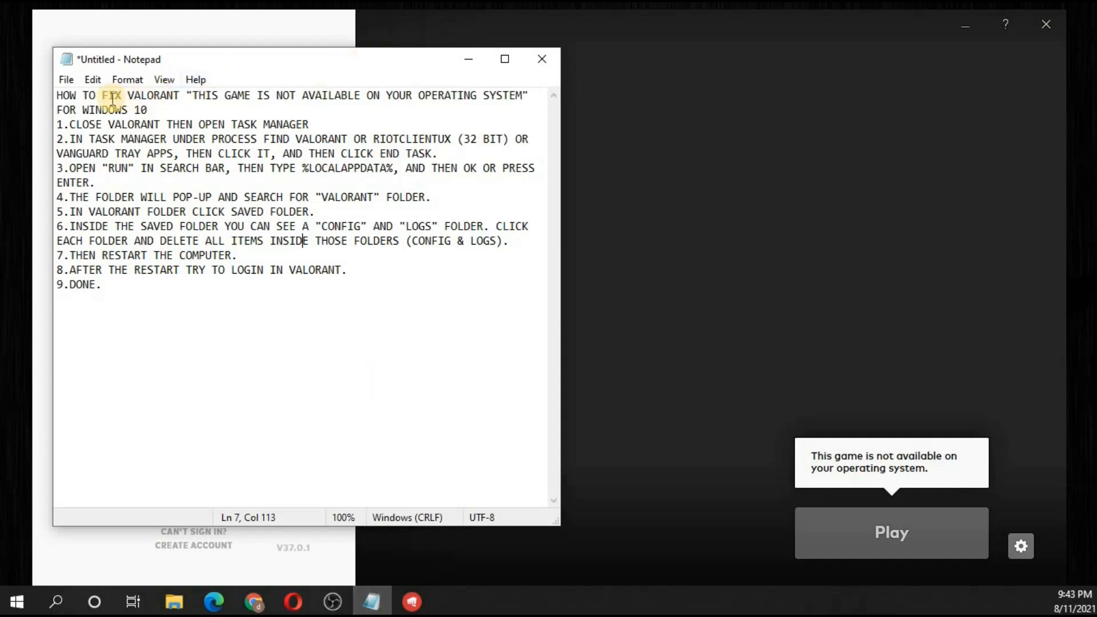
{"action": "mouse_move", "coordinate": [259, 98]}
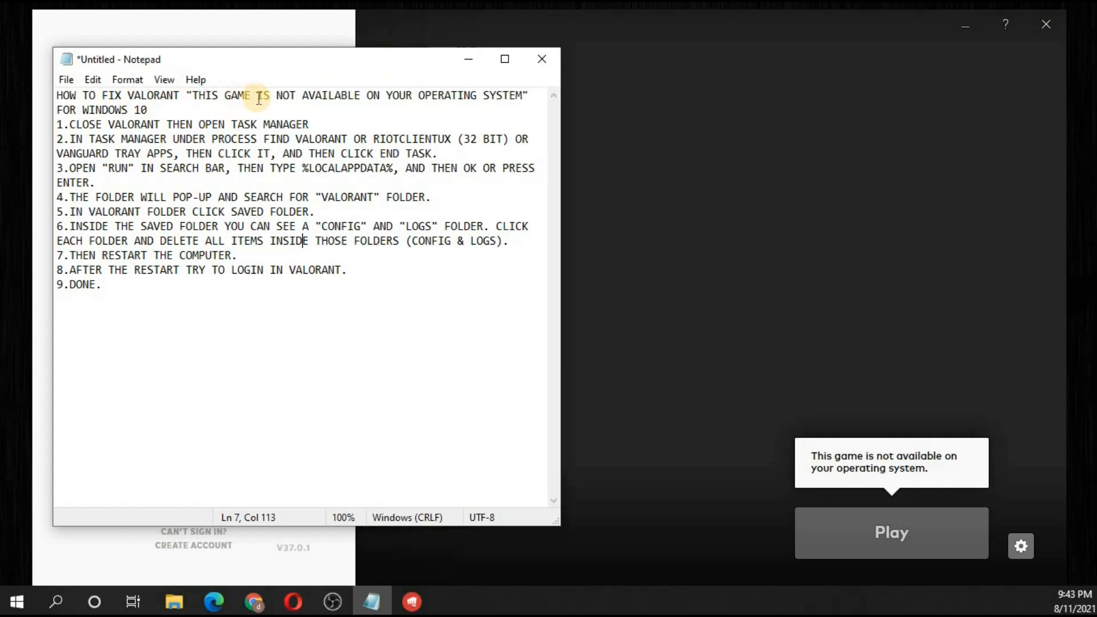
{"action": "double_click", "coordinate": [206, 95]}
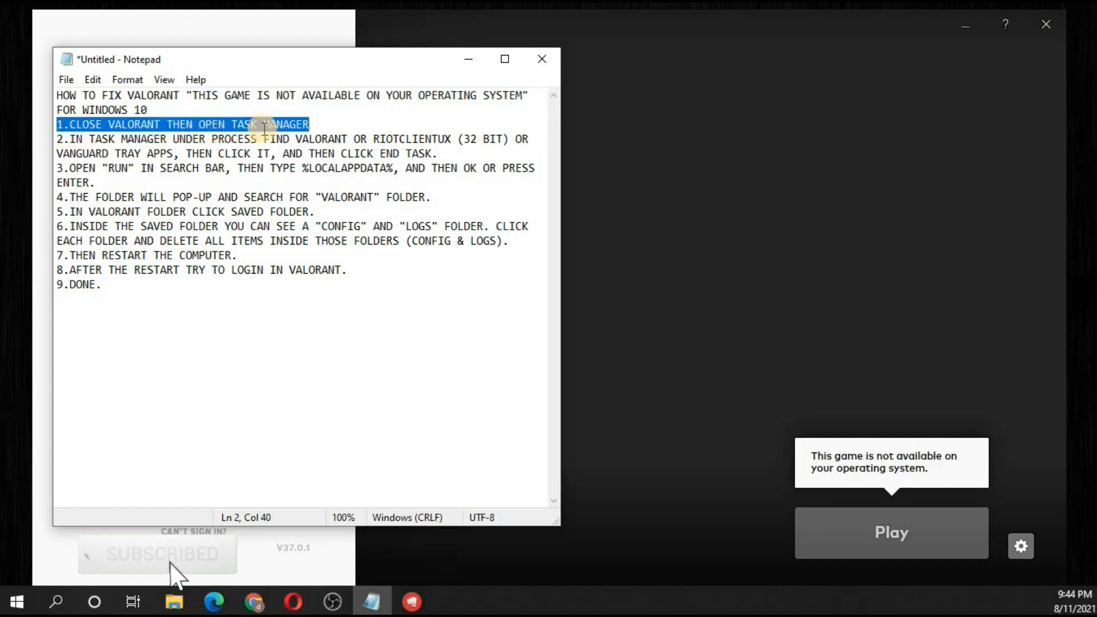
{"action": "mouse_move", "coordinate": [985, 184]}
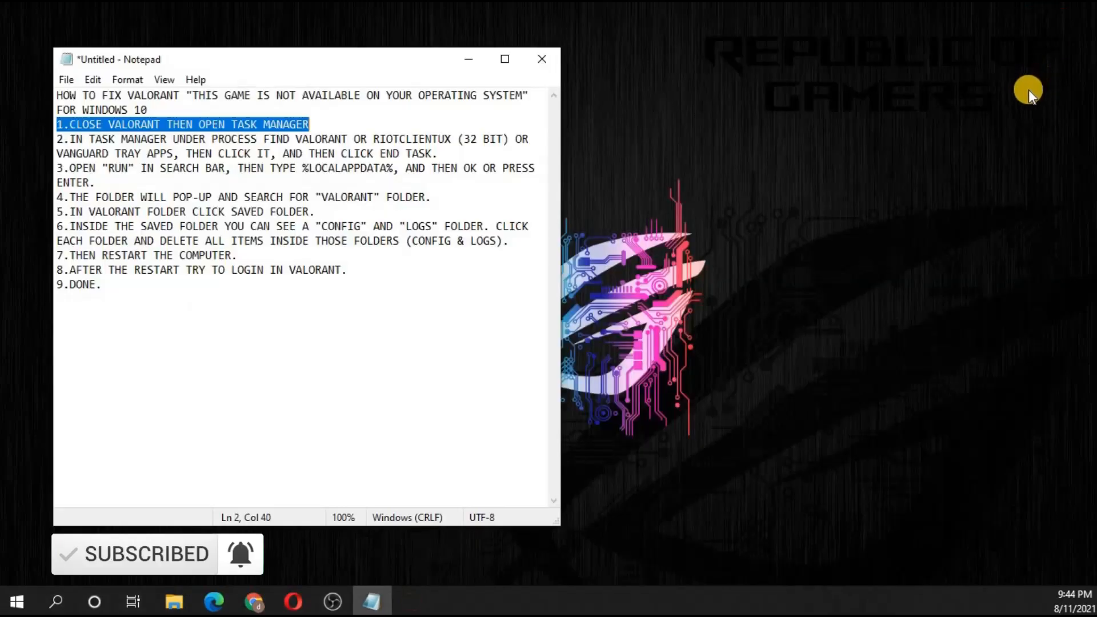
{"action": "mouse_move", "coordinate": [907, 221]}
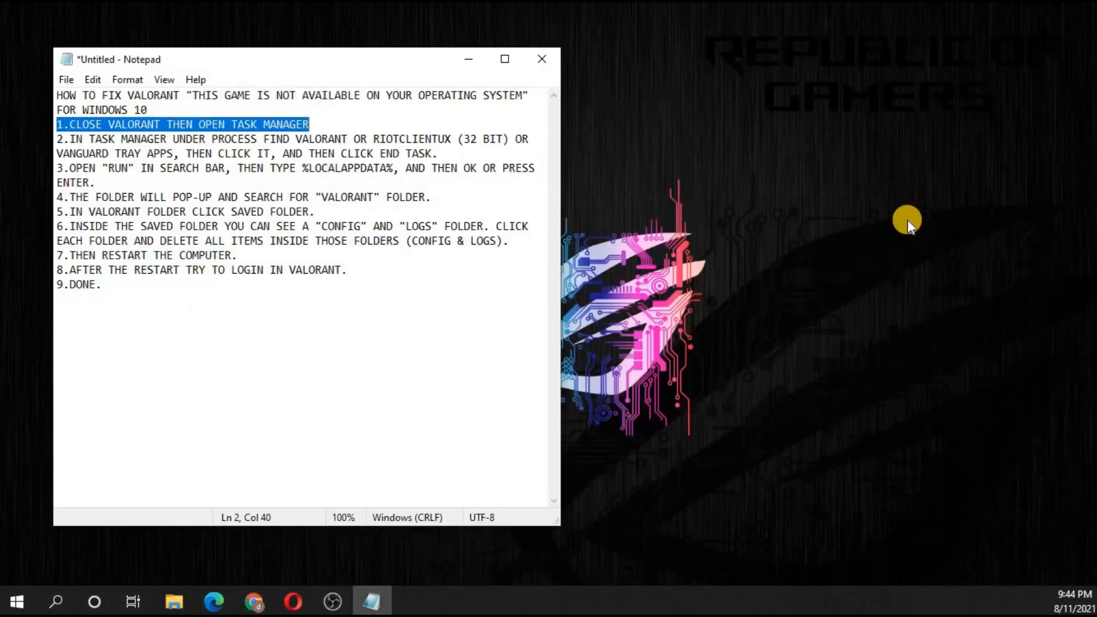
{"action": "mouse_move", "coordinate": [835, 260]}
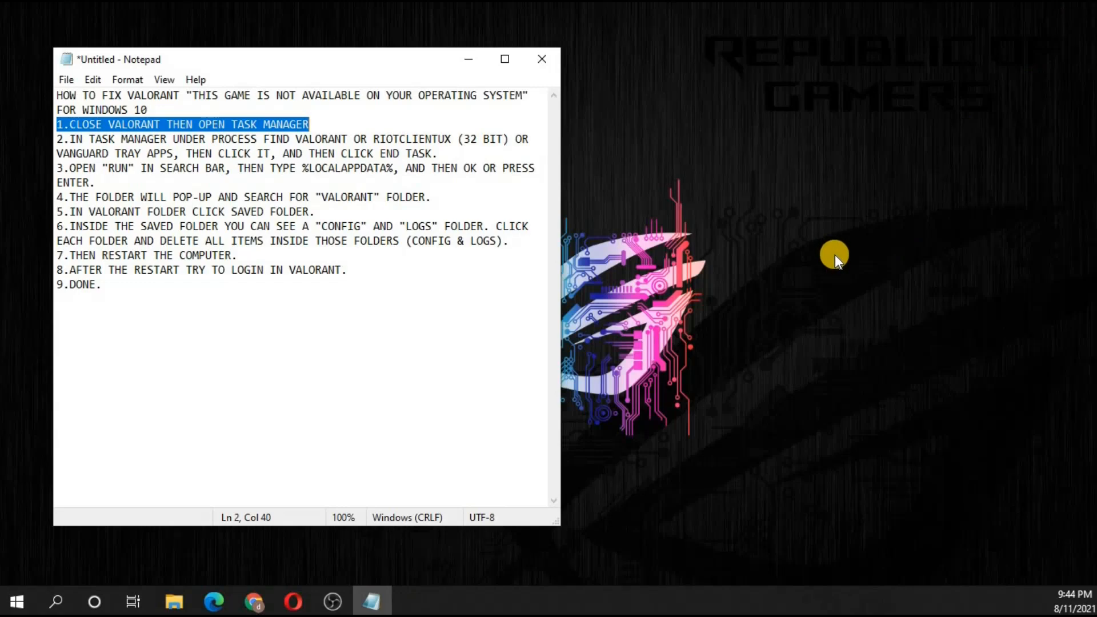
{"action": "mouse_move", "coordinate": [638, 591]}
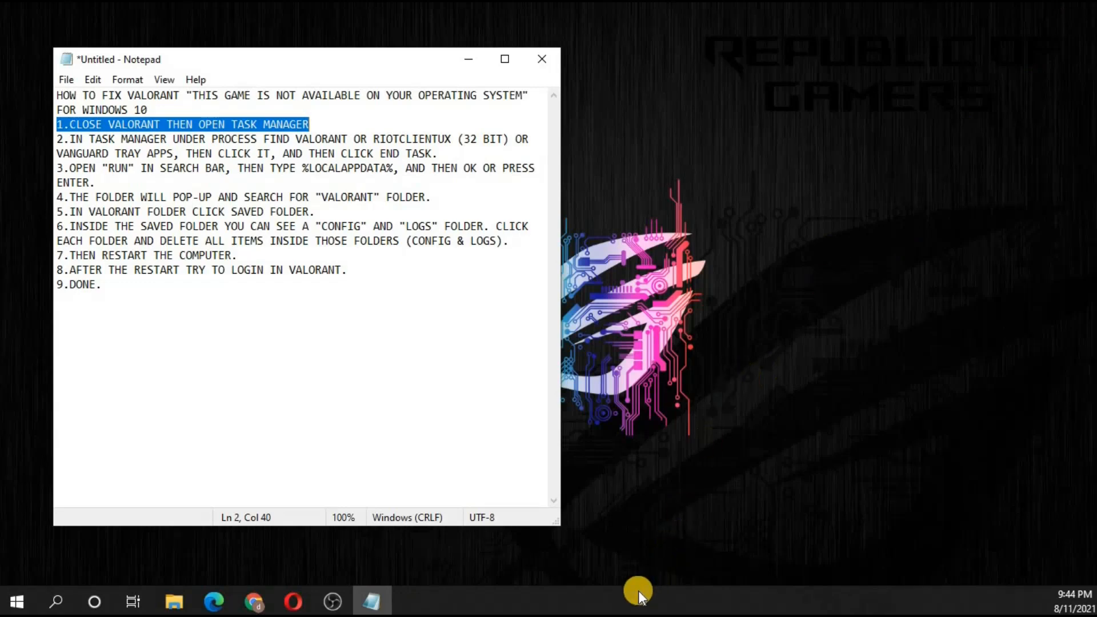
Step: Launch Task Manager from the taskbar's right-click menu
{"action": "right_click", "coordinate": [633, 599]}
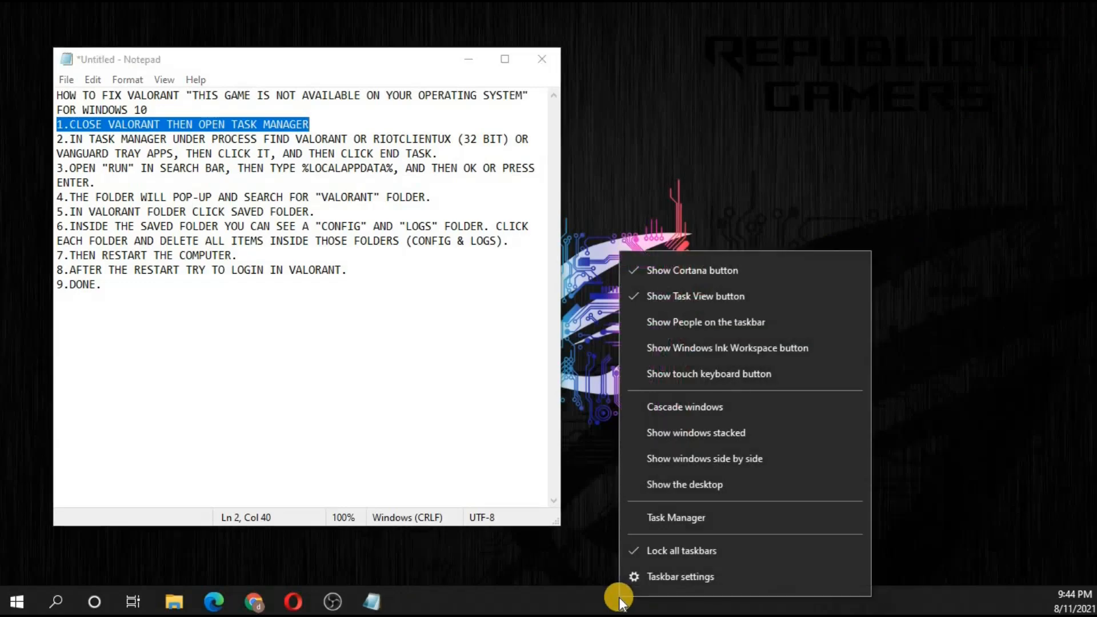
{"action": "mouse_move", "coordinate": [676, 517]}
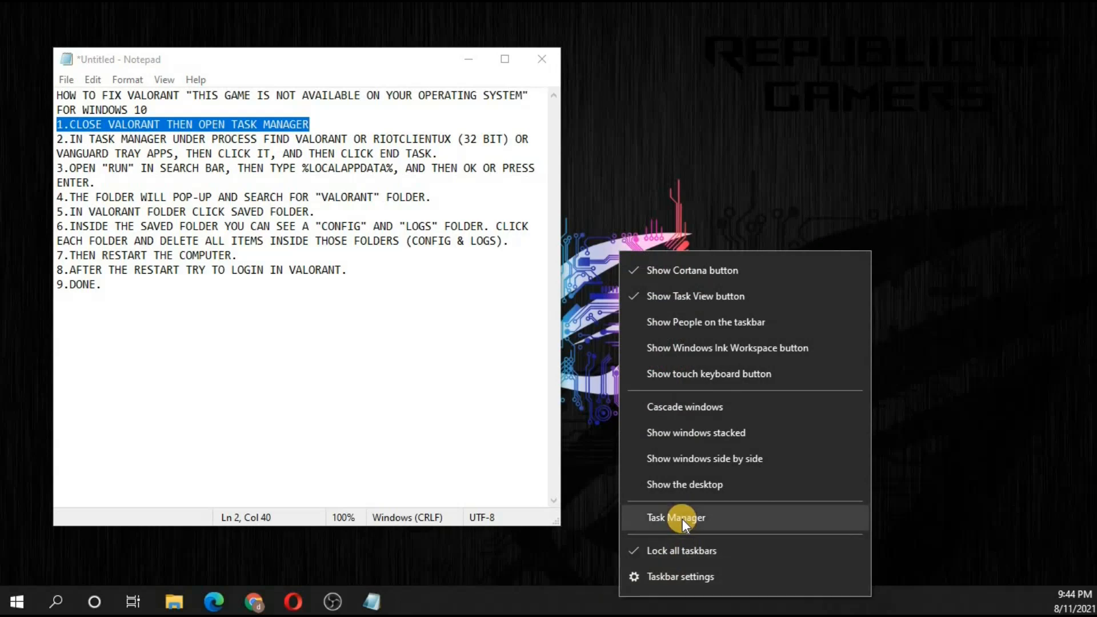
{"action": "left_click", "coordinate": [674, 517]}
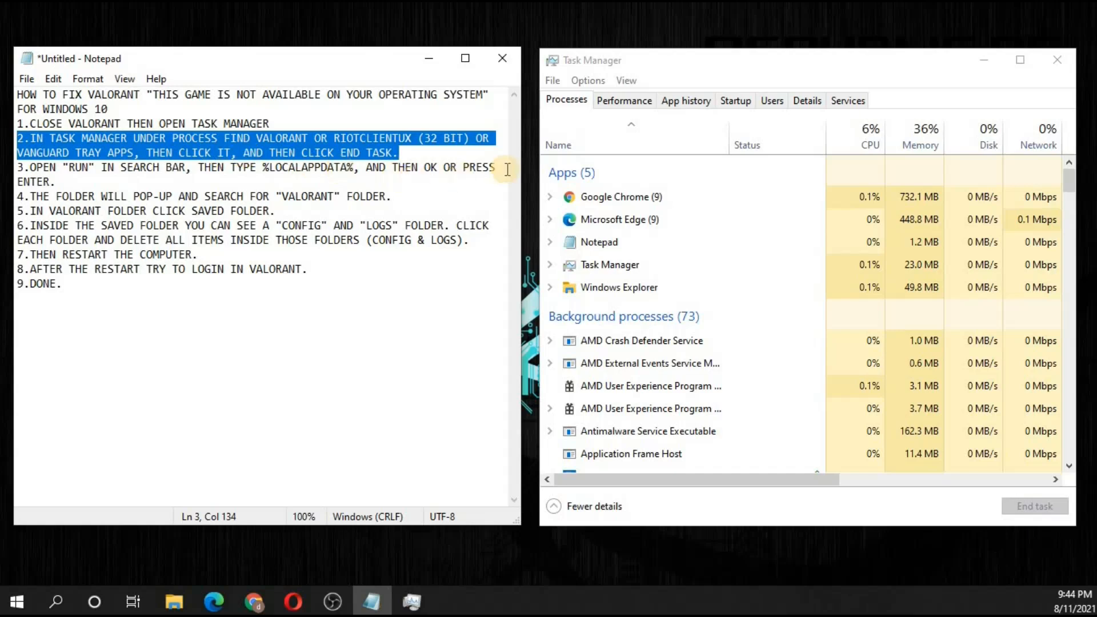
{"action": "mouse_move", "coordinate": [565, 100]}
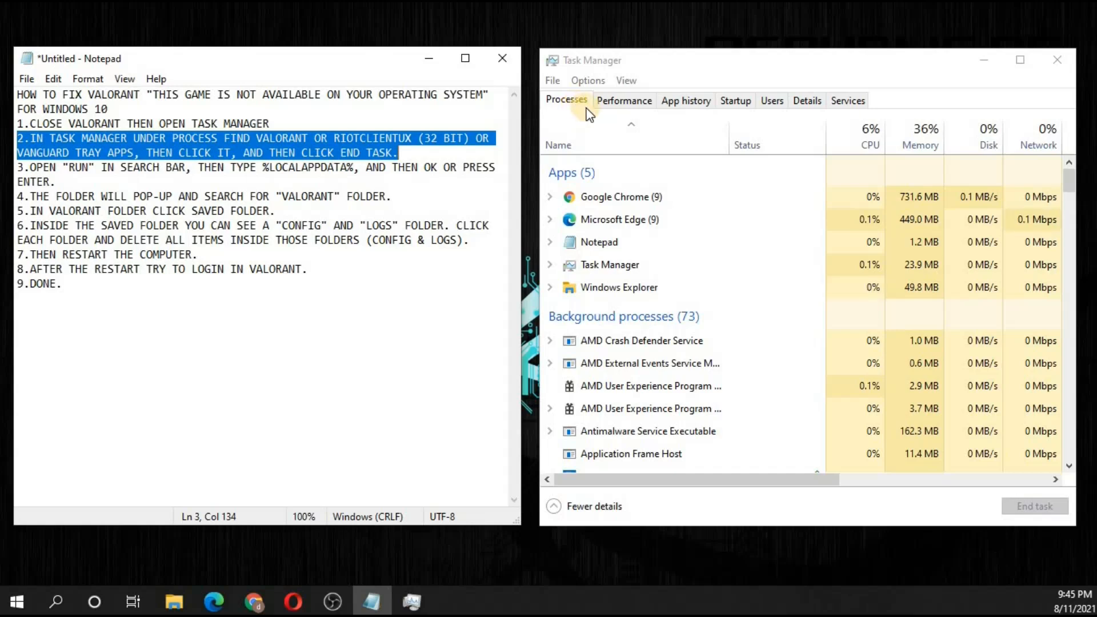
{"action": "mouse_move", "coordinate": [573, 148]}
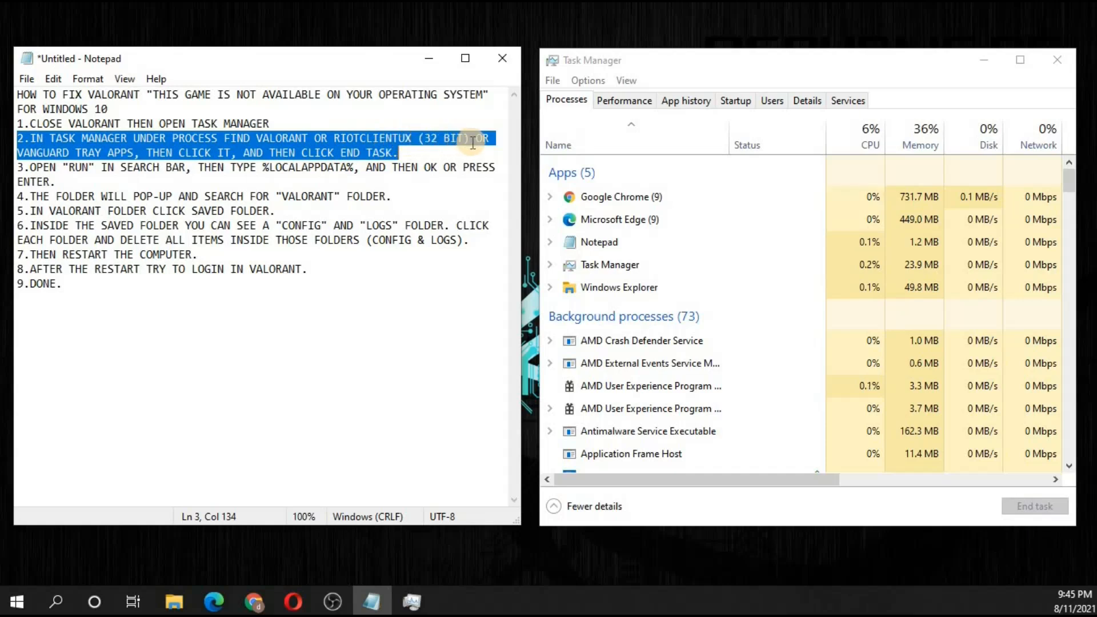
{"action": "mouse_move", "coordinate": [137, 150]}
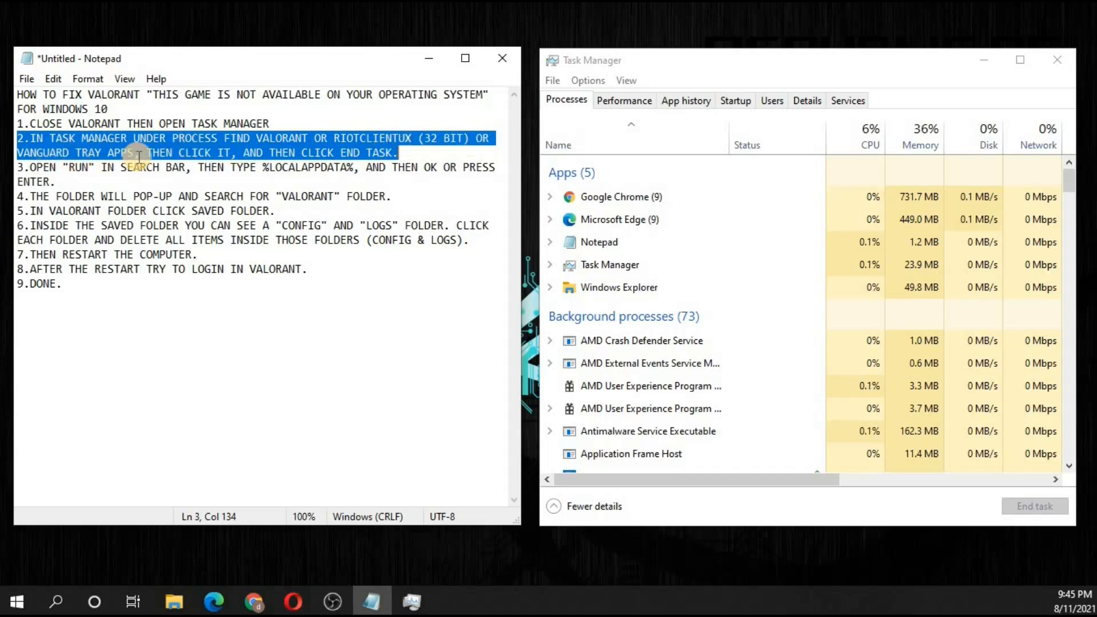
{"action": "mouse_move", "coordinate": [315, 153]}
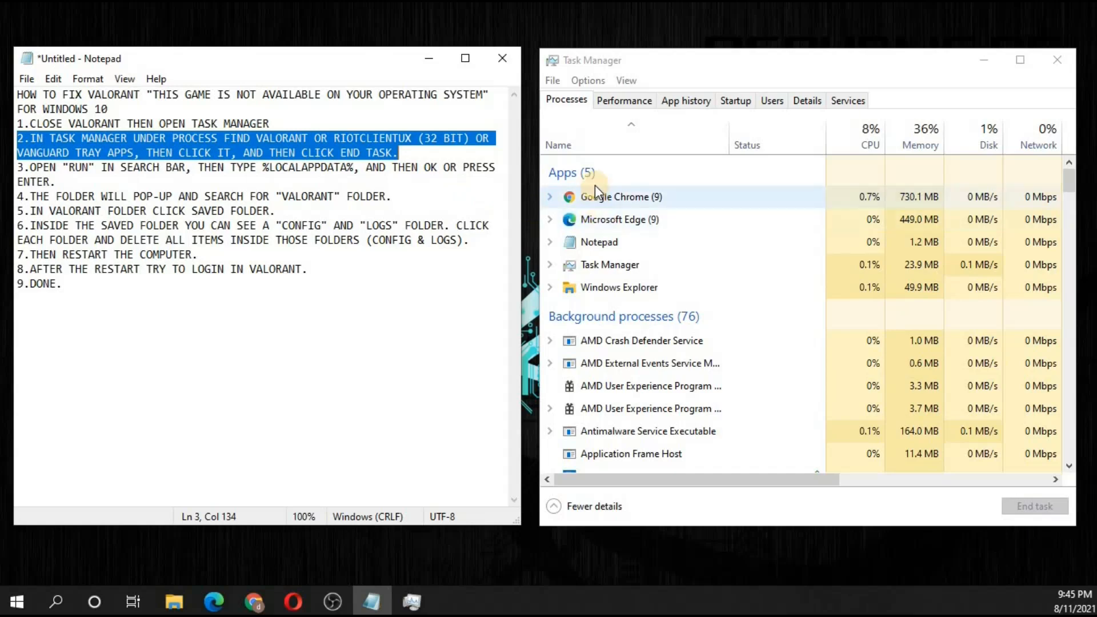
{"action": "mouse_move", "coordinate": [626, 324]}
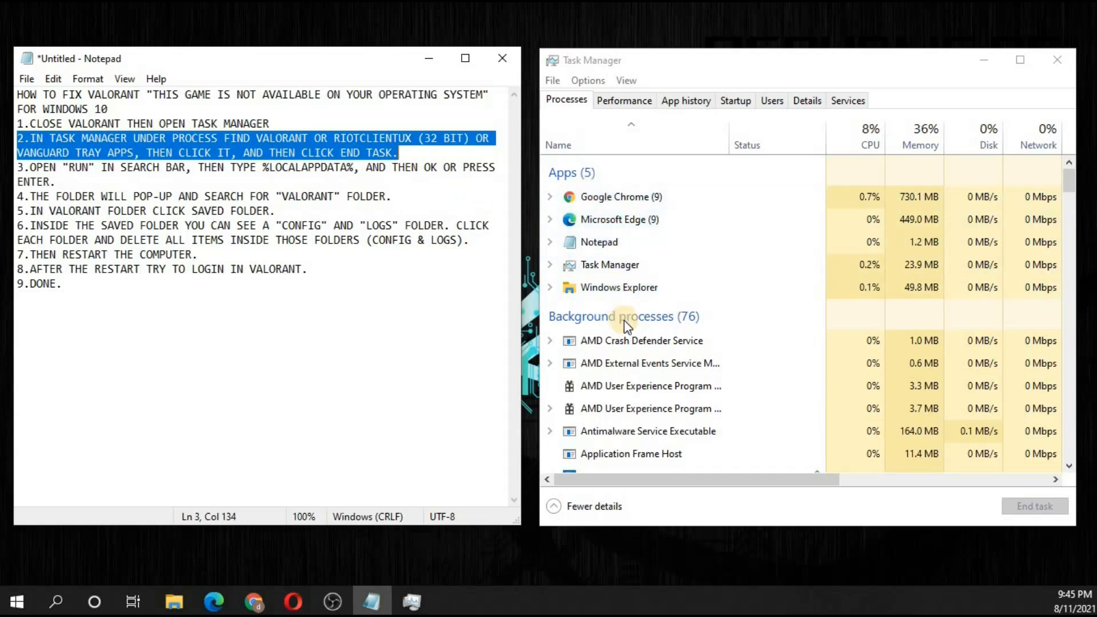
Step: Find Vanguard tray notification in the Processes list and end the task
{"action": "scroll", "scroll_direction": "down", "scroll_amount": 3}
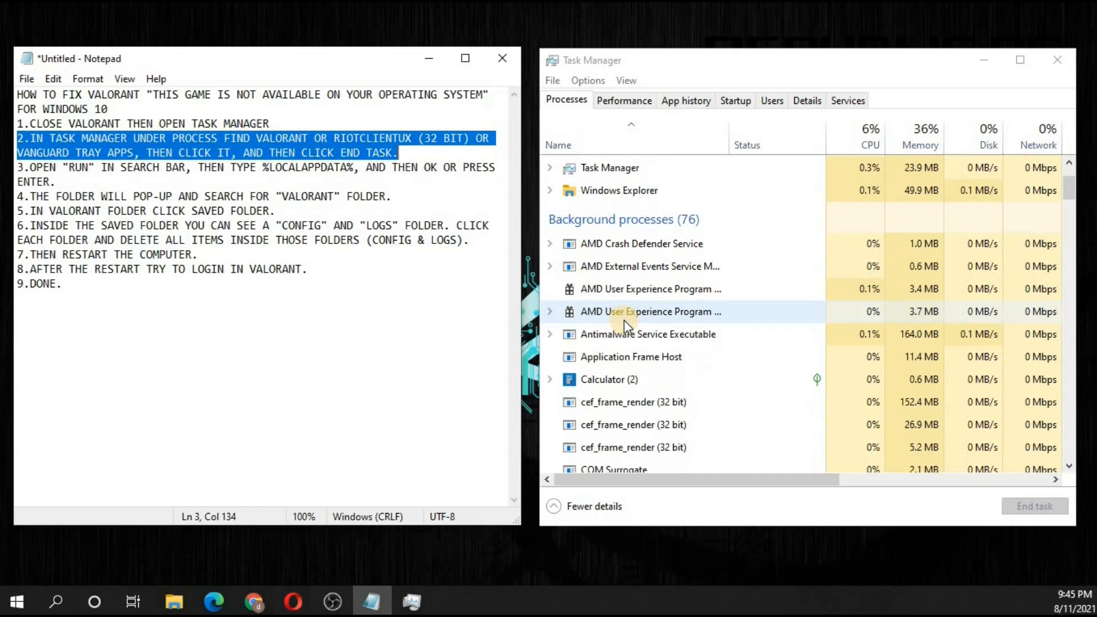
{"action": "scroll", "scroll_direction": "down", "scroll_amount": 3}
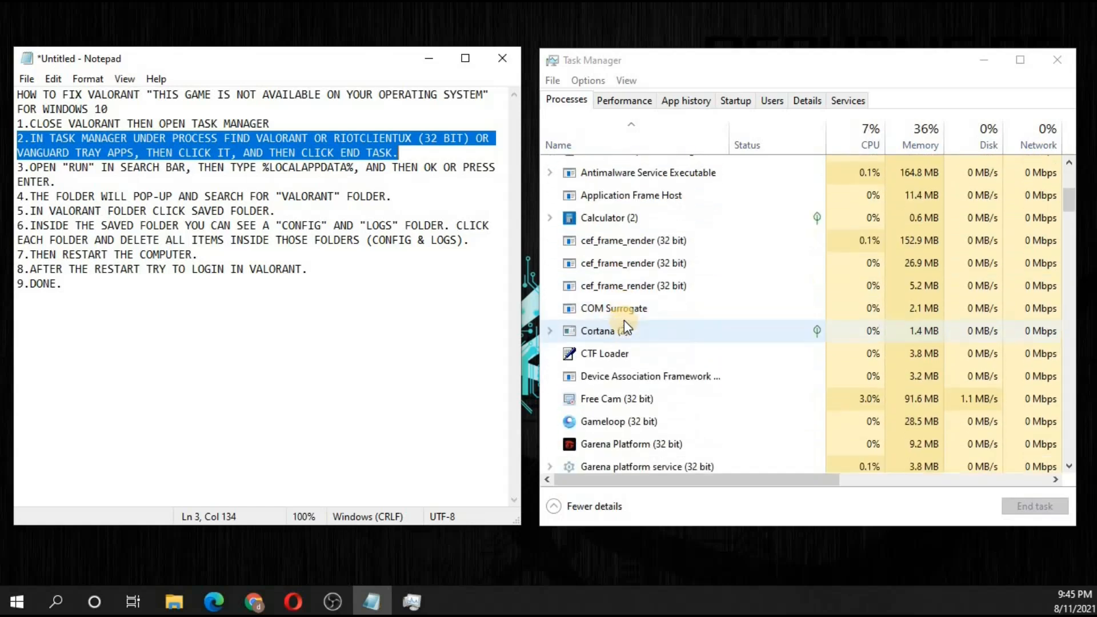
{"action": "scroll", "scroll_direction": "down", "scroll_amount": 3}
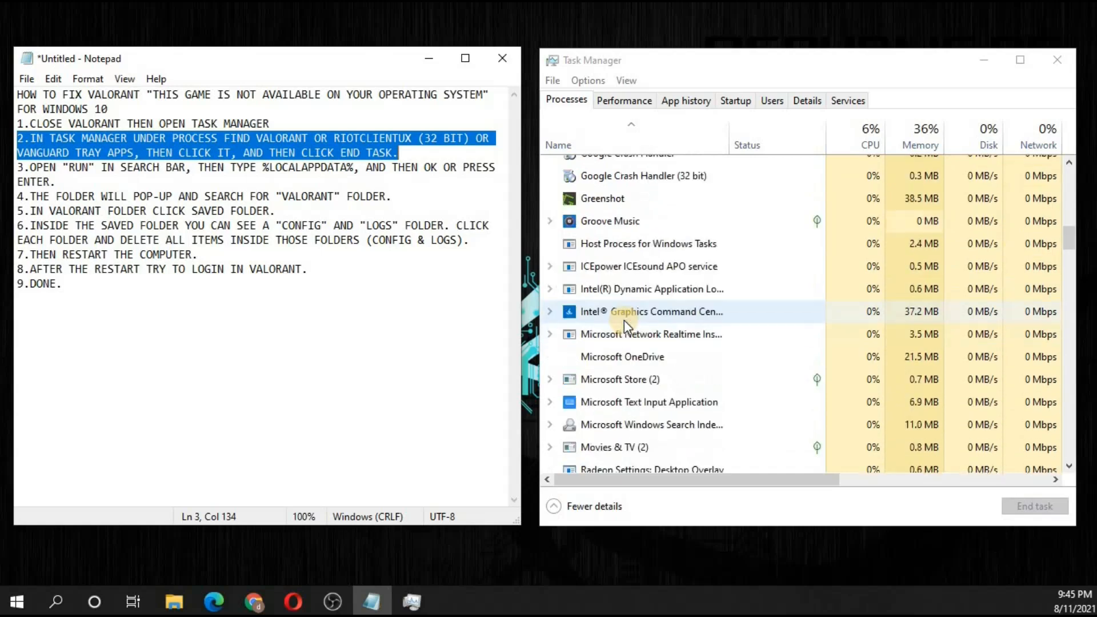
{"action": "scroll", "scroll_direction": "down", "scroll_amount": 3}
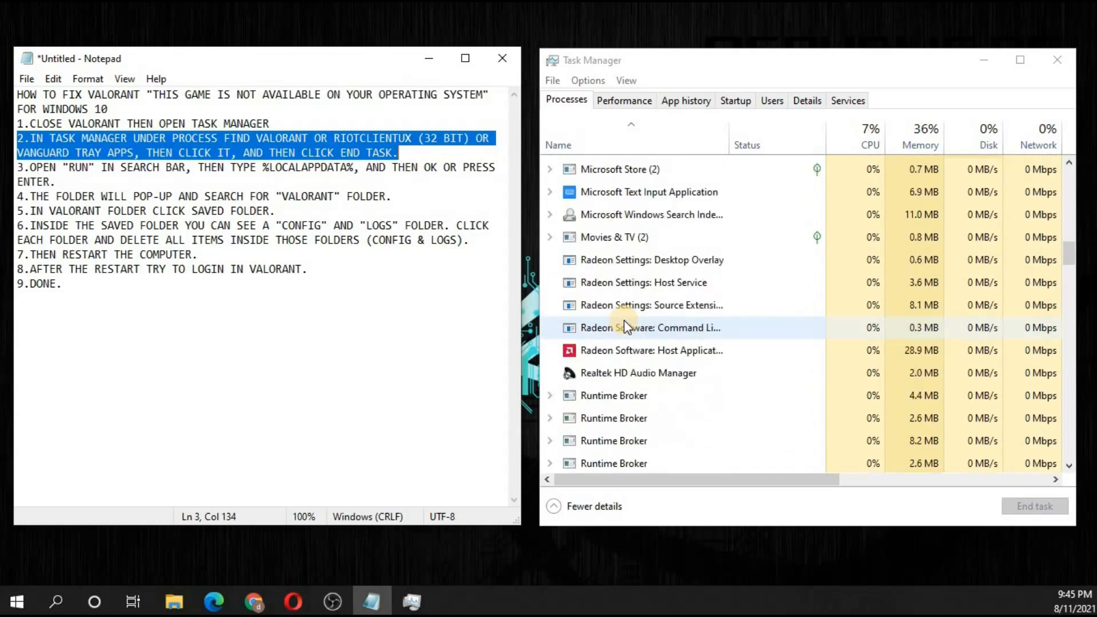
{"action": "scroll", "scroll_direction": "down", "scroll_amount": 3}
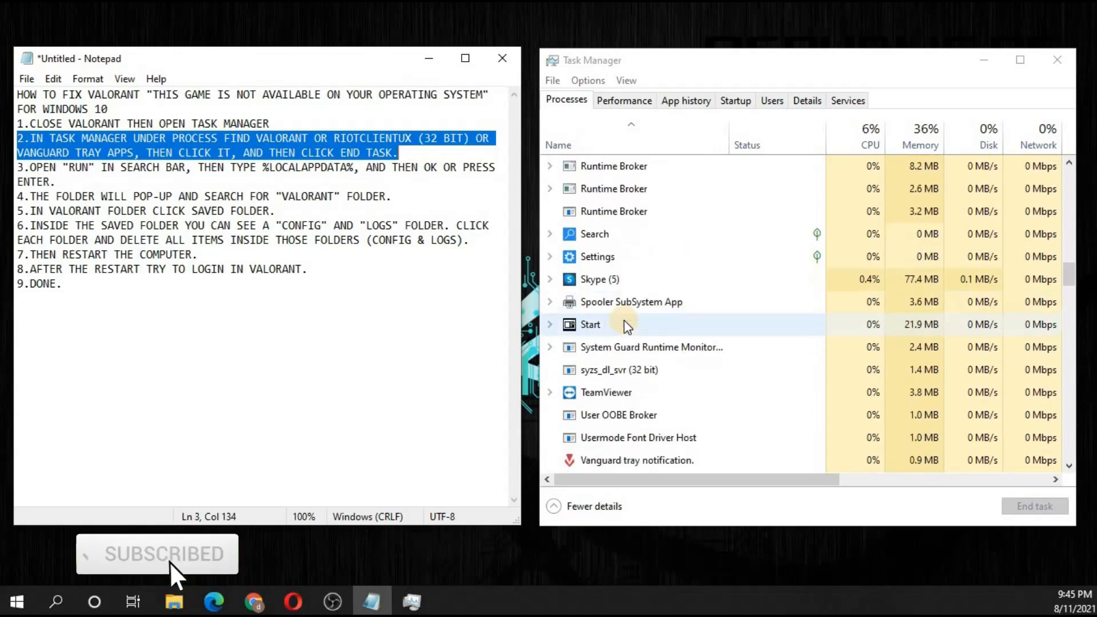
{"action": "scroll", "scroll_direction": "down", "scroll_amount": 3}
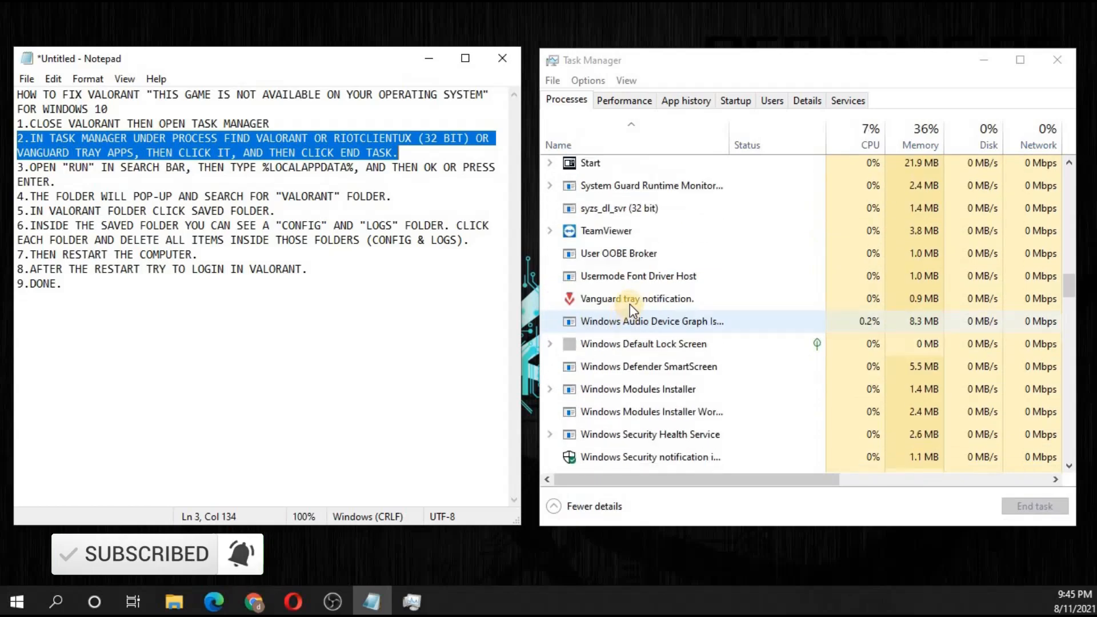
{"action": "left_click", "coordinate": [636, 299]}
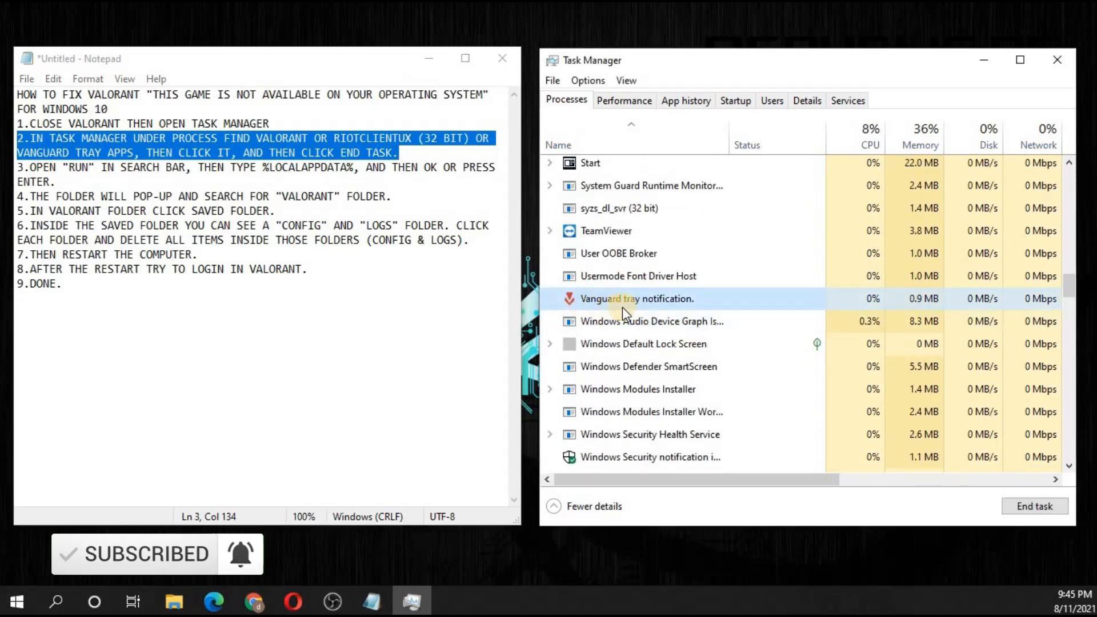
{"action": "mouse_move", "coordinate": [698, 311]}
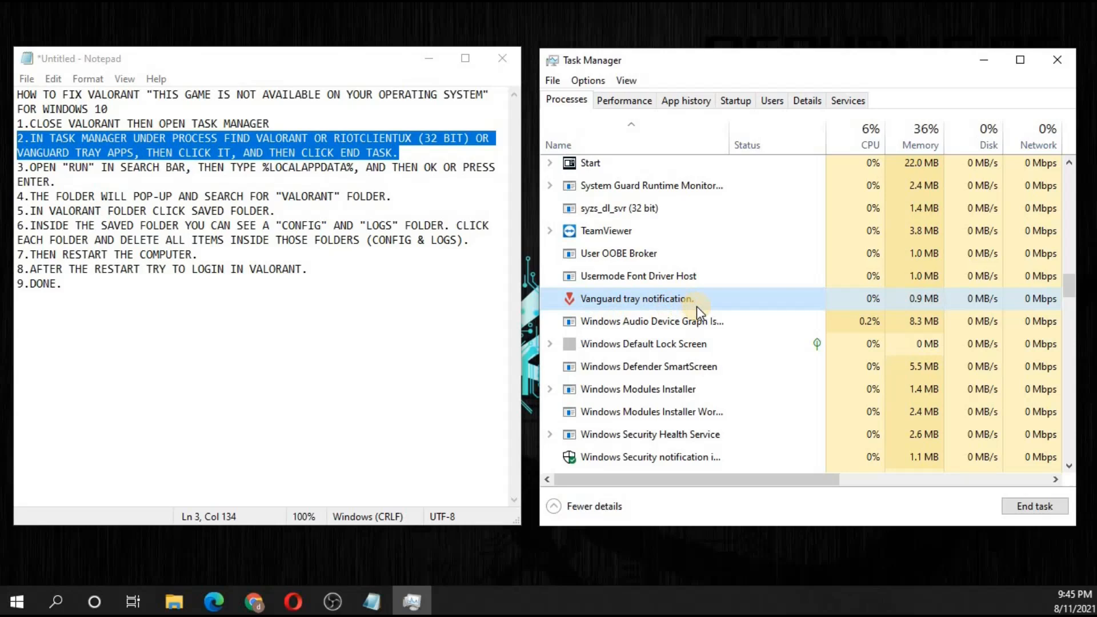
{"action": "mouse_move", "coordinate": [644, 308]}
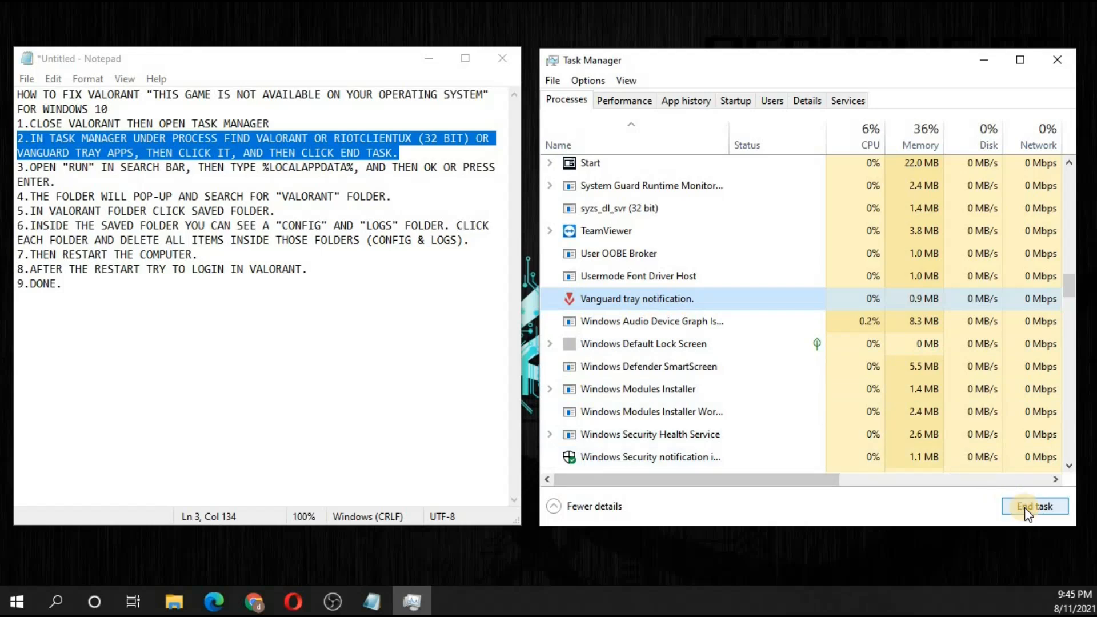
{"action": "mouse_move", "coordinate": [317, 178]}
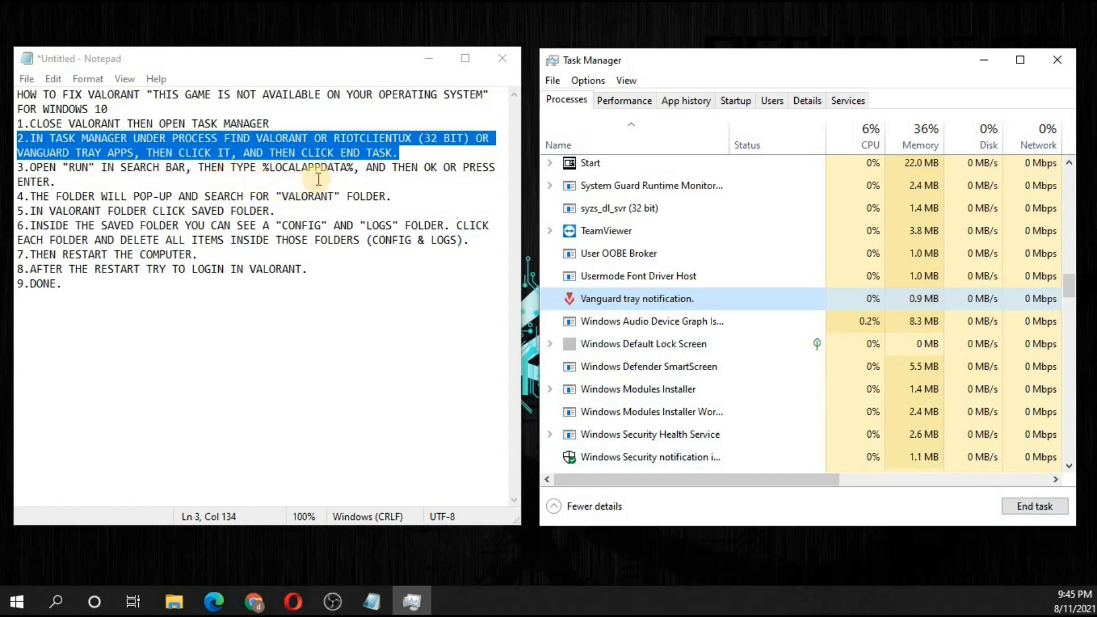
{"action": "mouse_move", "coordinate": [306, 153]}
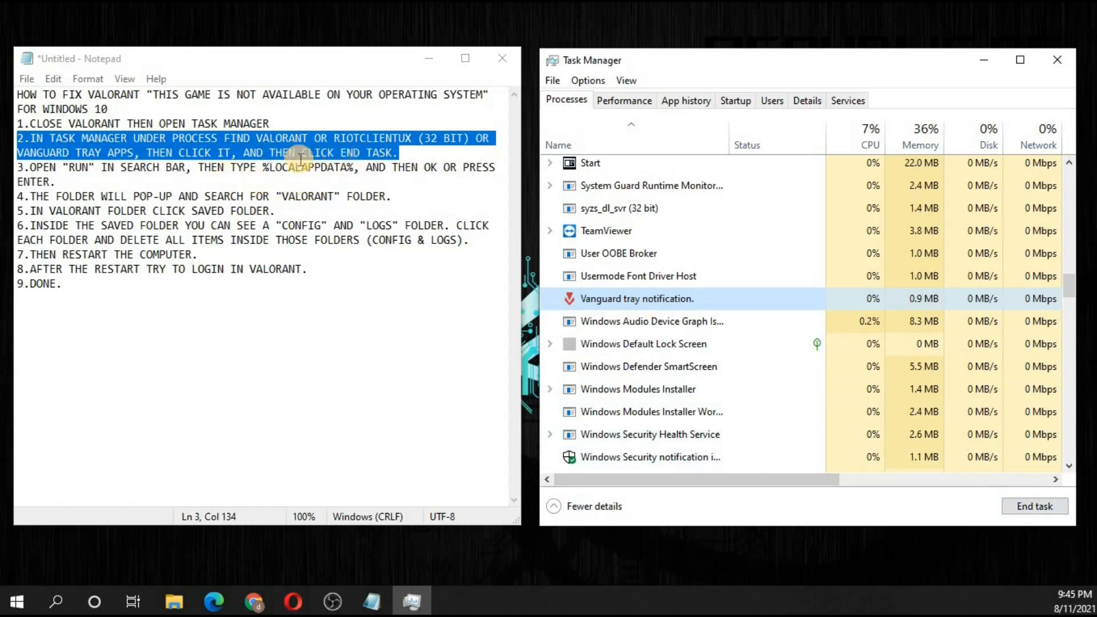
{"action": "left_click", "coordinate": [1034, 506]}
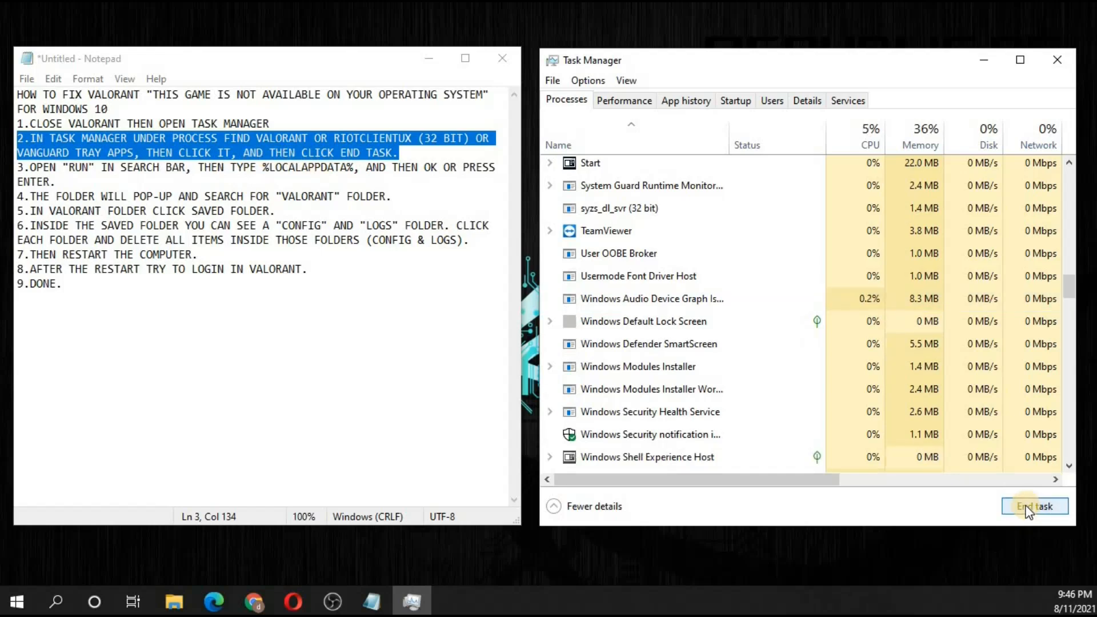
{"action": "mouse_move", "coordinate": [793, 459]}
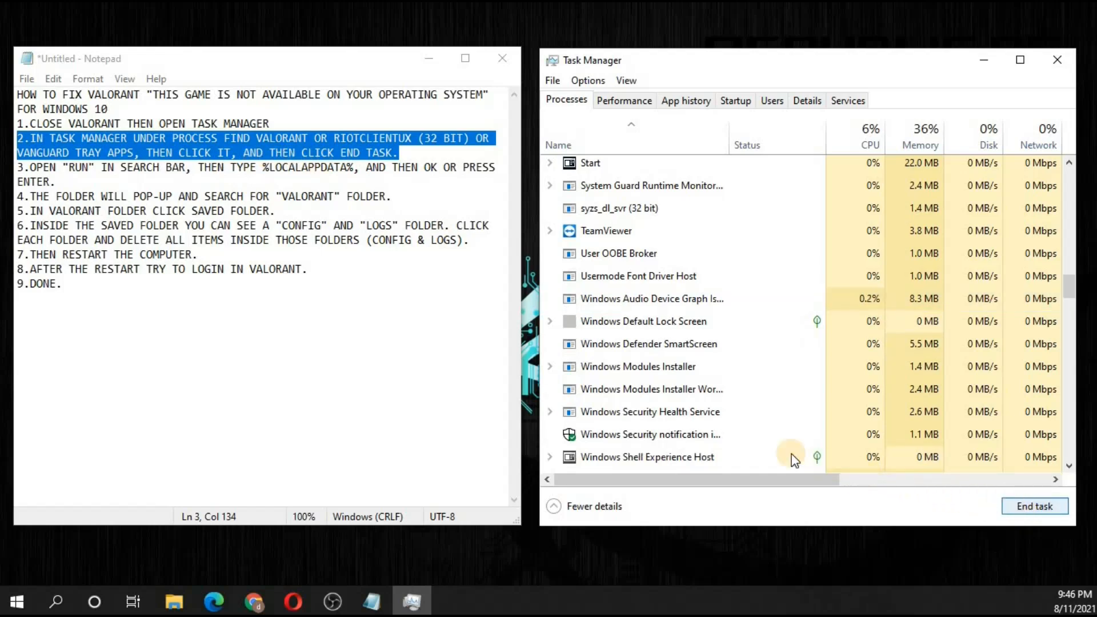
{"action": "mouse_move", "coordinate": [1059, 60]}
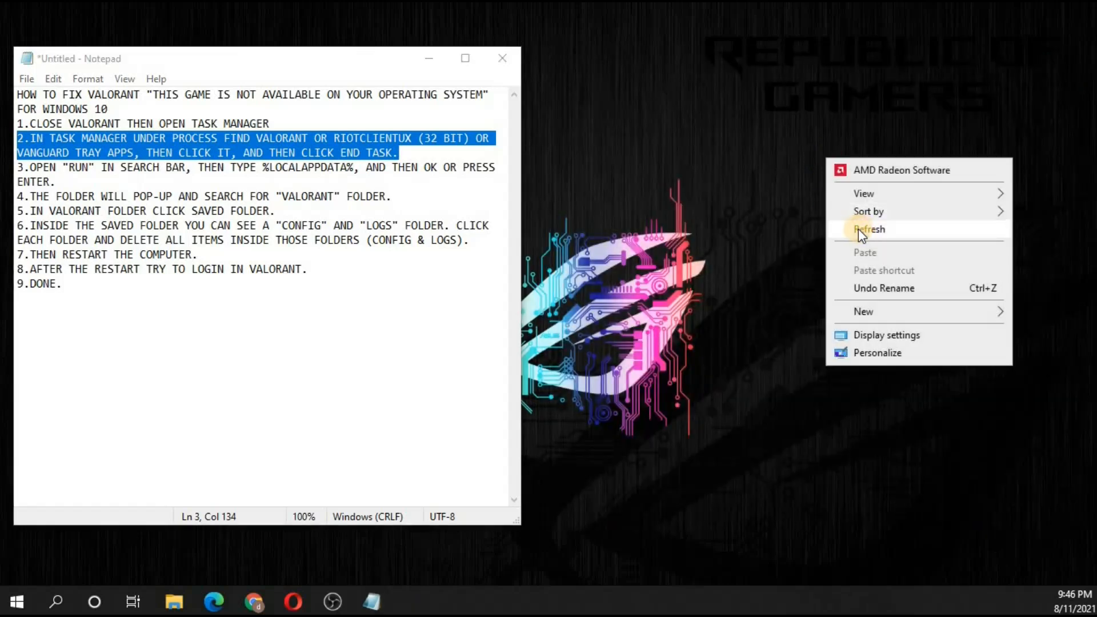
Step: Refresh the desktop now that Task Manager is closed
{"action": "left_click", "coordinate": [870, 229]}
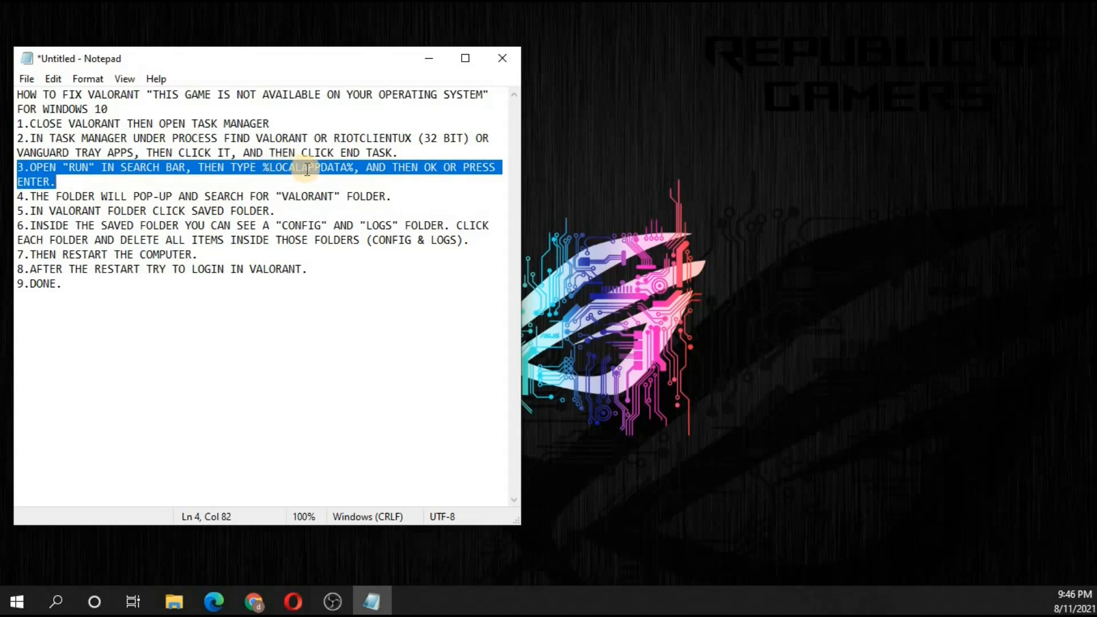
{"action": "mouse_move", "coordinate": [453, 178]}
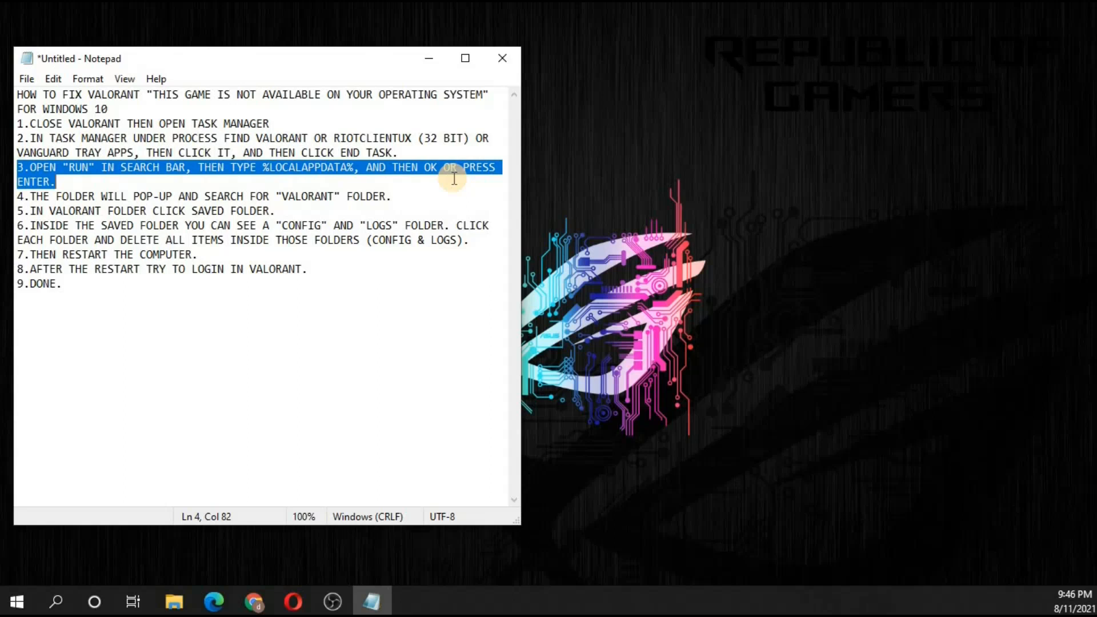
{"action": "mouse_move", "coordinate": [480, 185]}
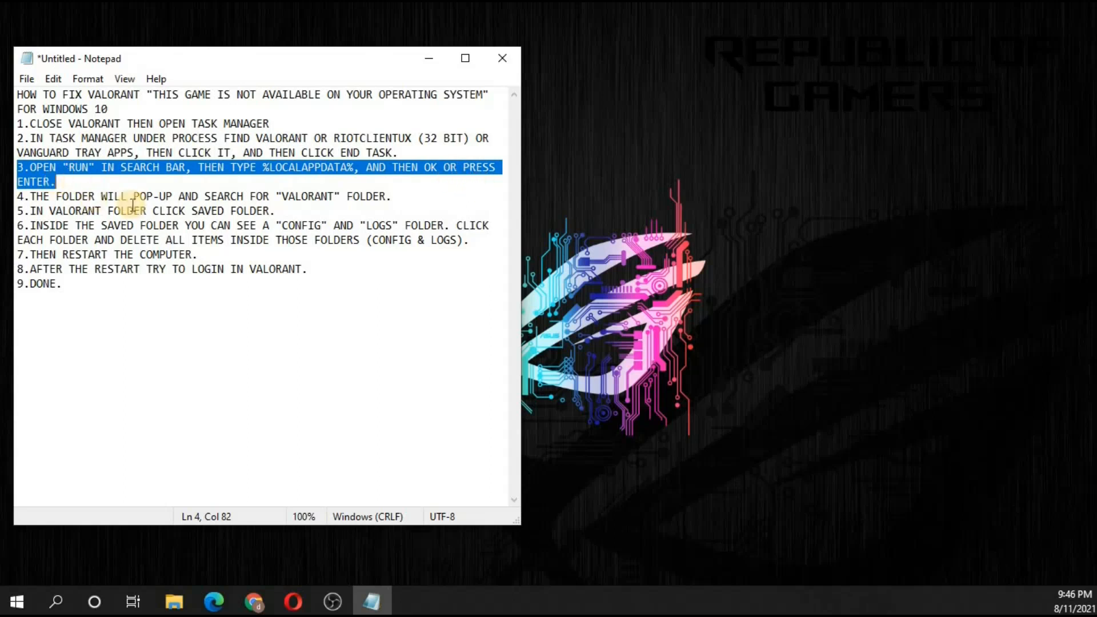
{"action": "mouse_move", "coordinate": [49, 601]}
{"action": "type", "text": "run"}
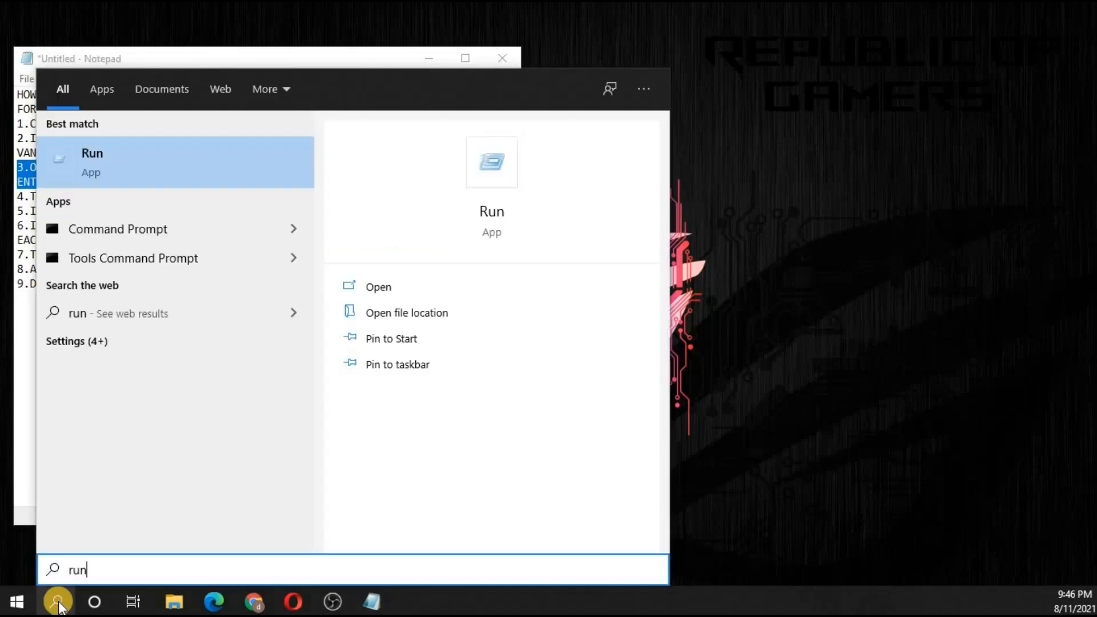
Step: Run %LOCALAPPDATA% from the Run dialog to open AppData Local
{"action": "left_click", "coordinate": [377, 286]}
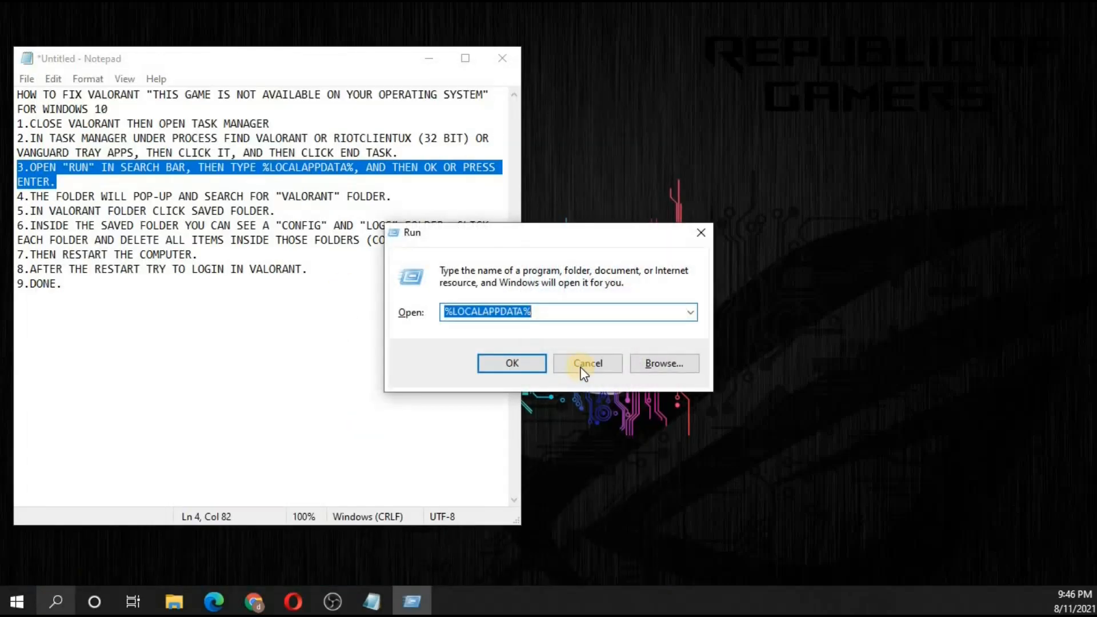
{"action": "left_click", "coordinate": [586, 363]}
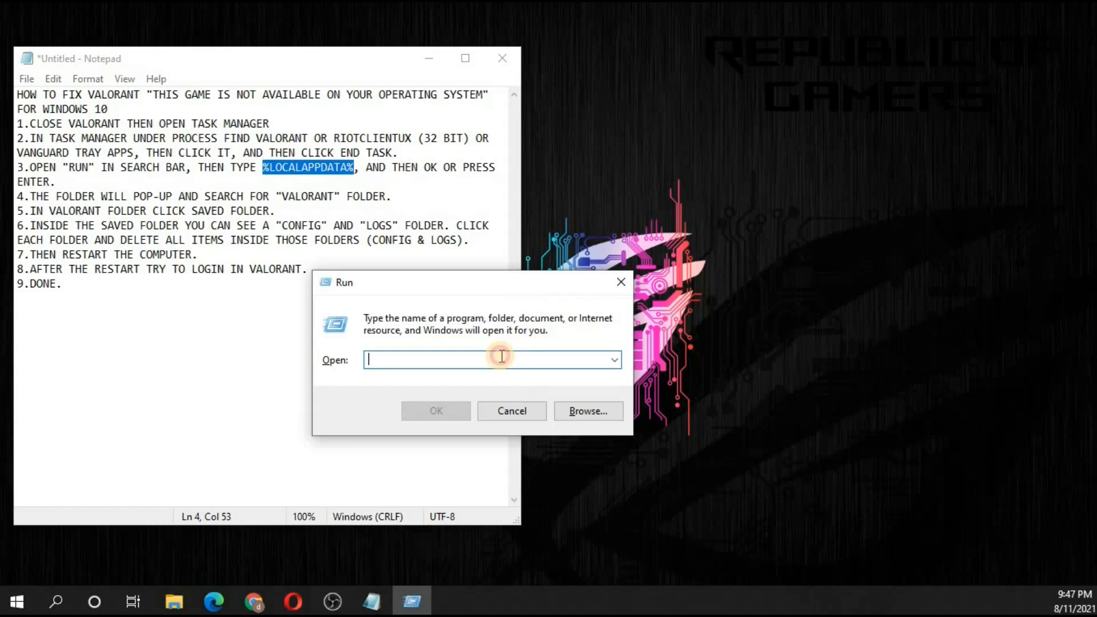
{"action": "type", "text": "%LOCALAPPDATA%"}
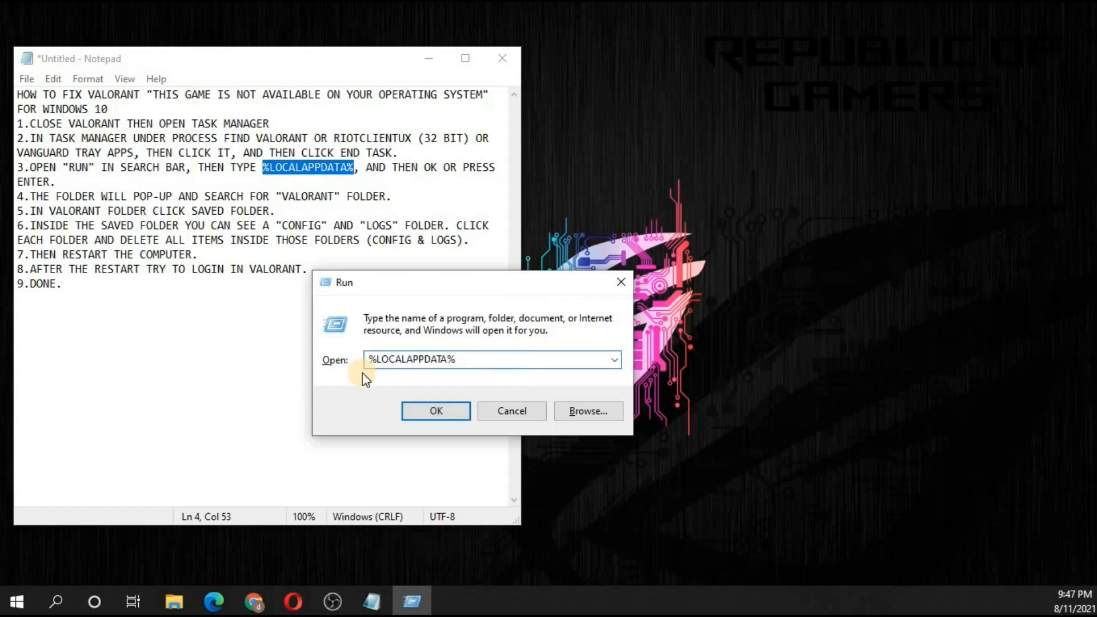
{"action": "mouse_move", "coordinate": [486, 362]}
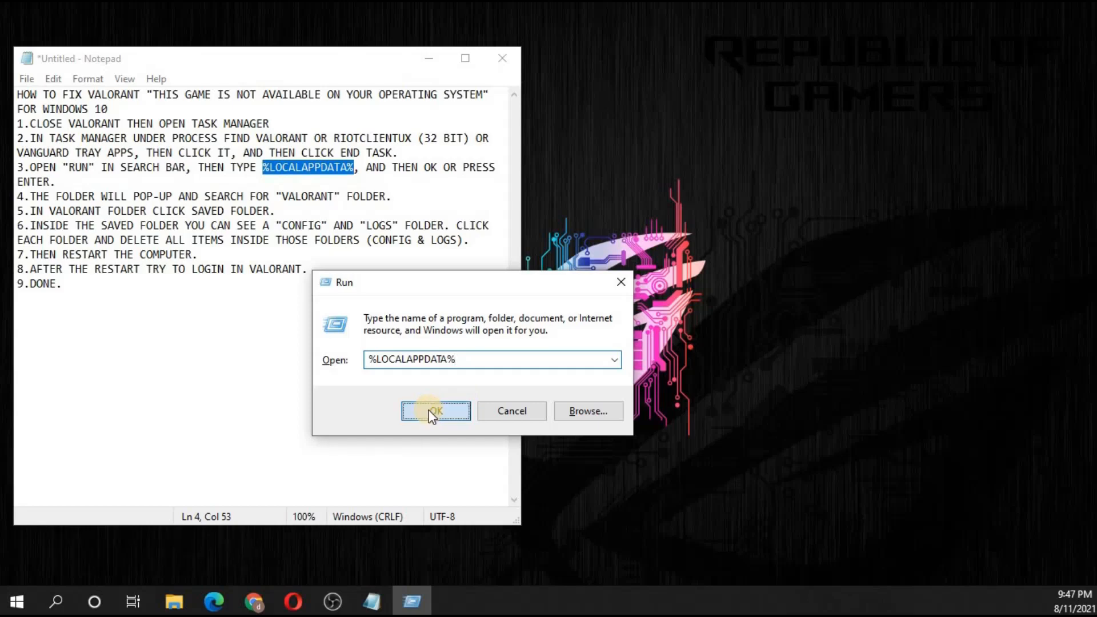
{"action": "left_click", "coordinate": [435, 411]}
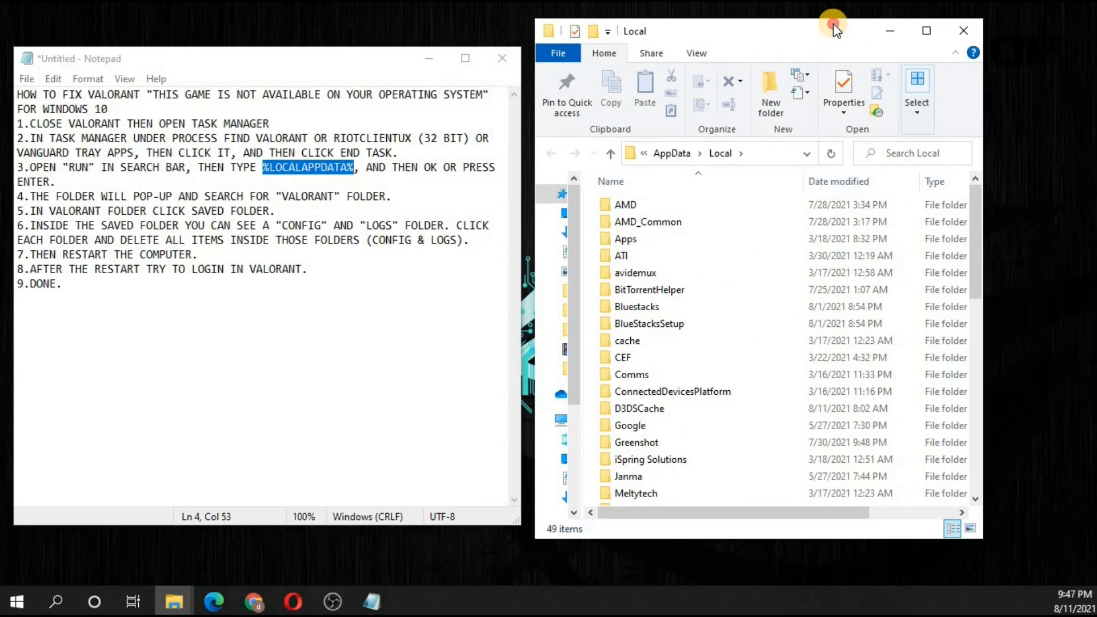
Step: Highlight guide steps 4 and 5 and select the VALORANT folder in AppData Local
{"action": "left_click", "coordinate": [56, 196]}
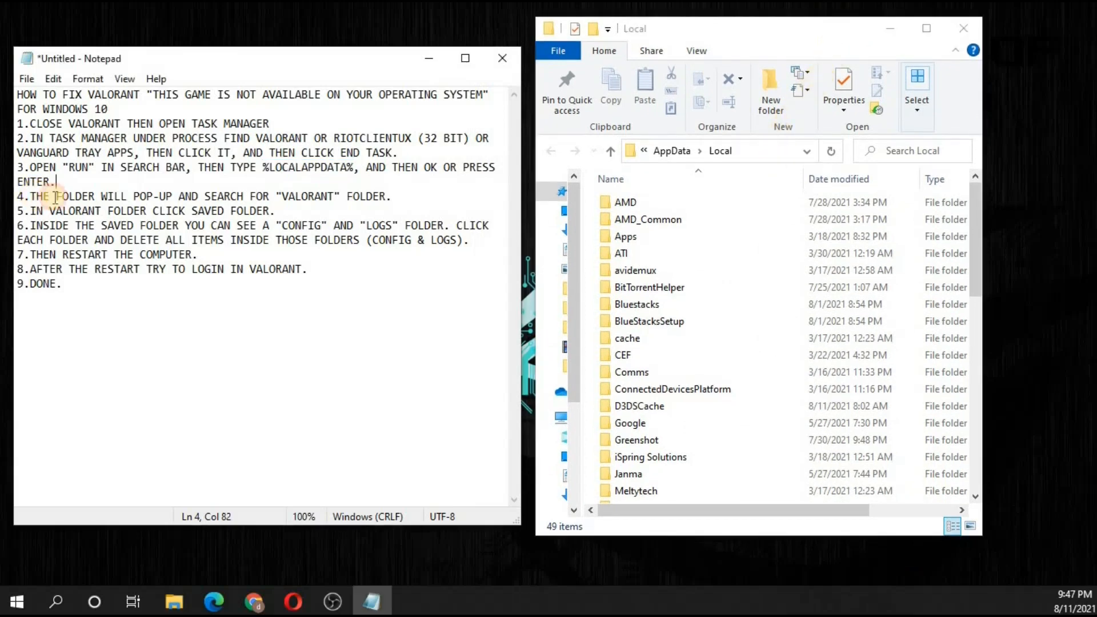
{"action": "left_click_drag", "start_coordinate": [29, 196], "coordinate": [390, 197]}
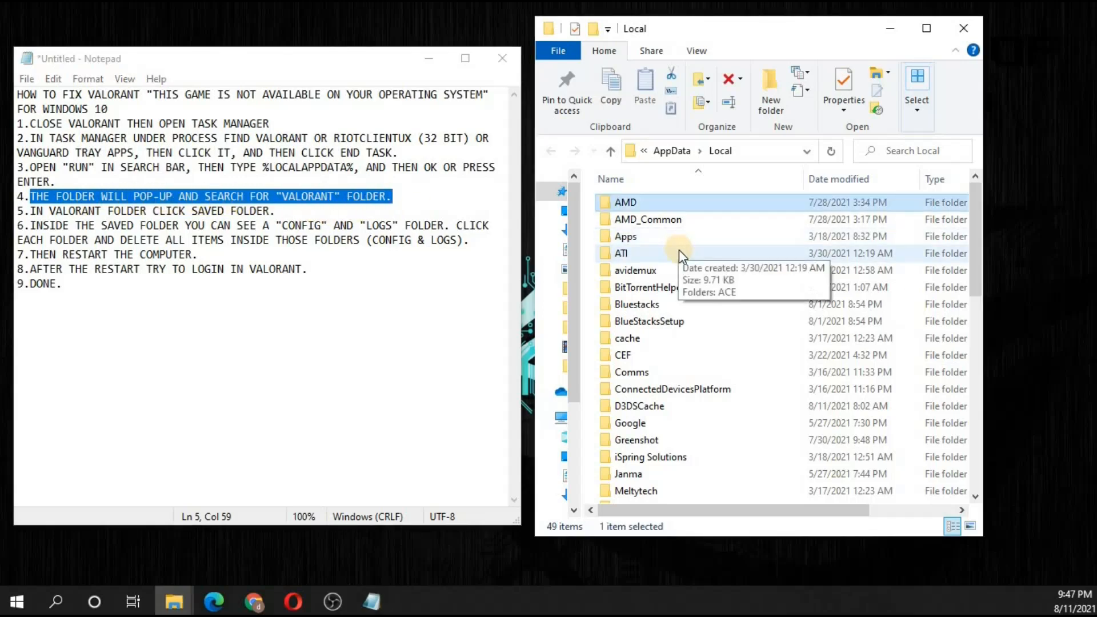
{"action": "scroll", "scroll_direction": "down", "scroll_amount": 3}
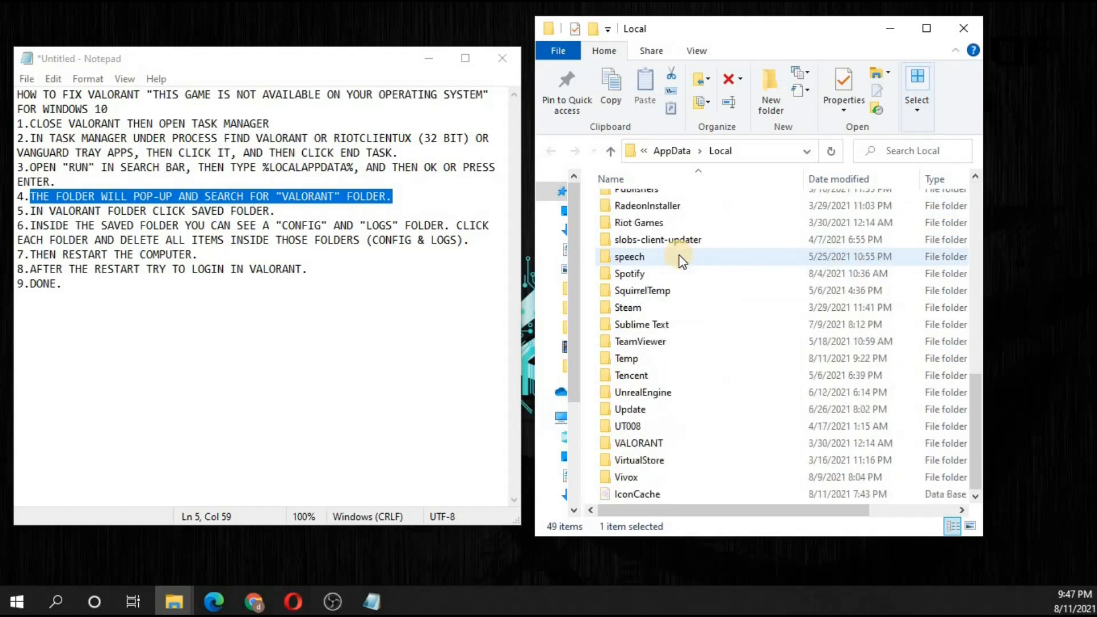
{"action": "left_click", "coordinate": [638, 442]}
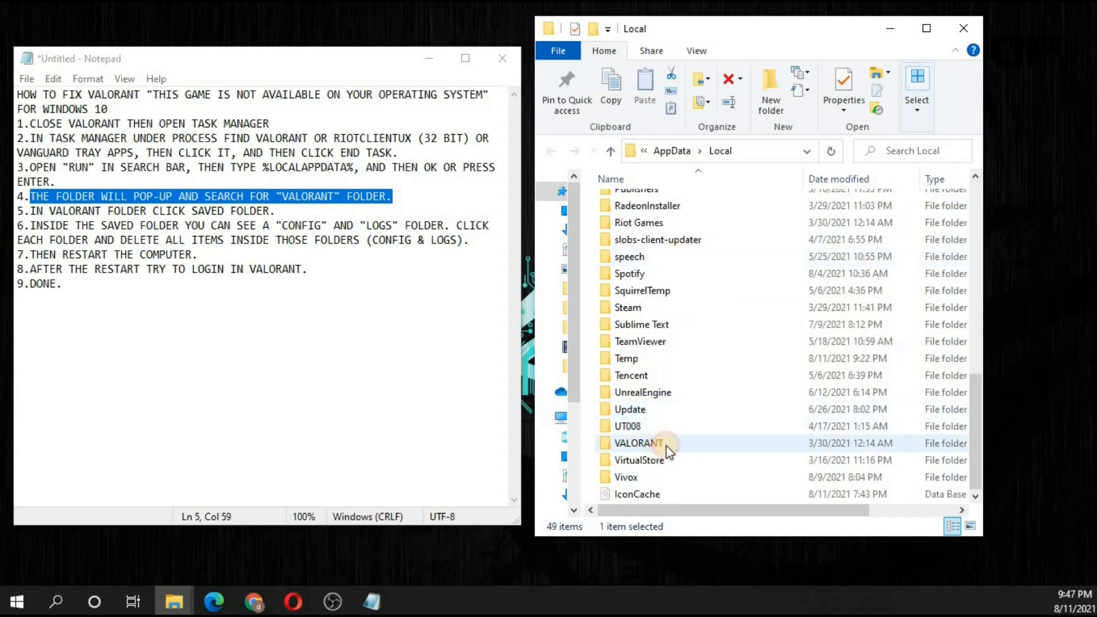
{"action": "mouse_move", "coordinate": [675, 448]}
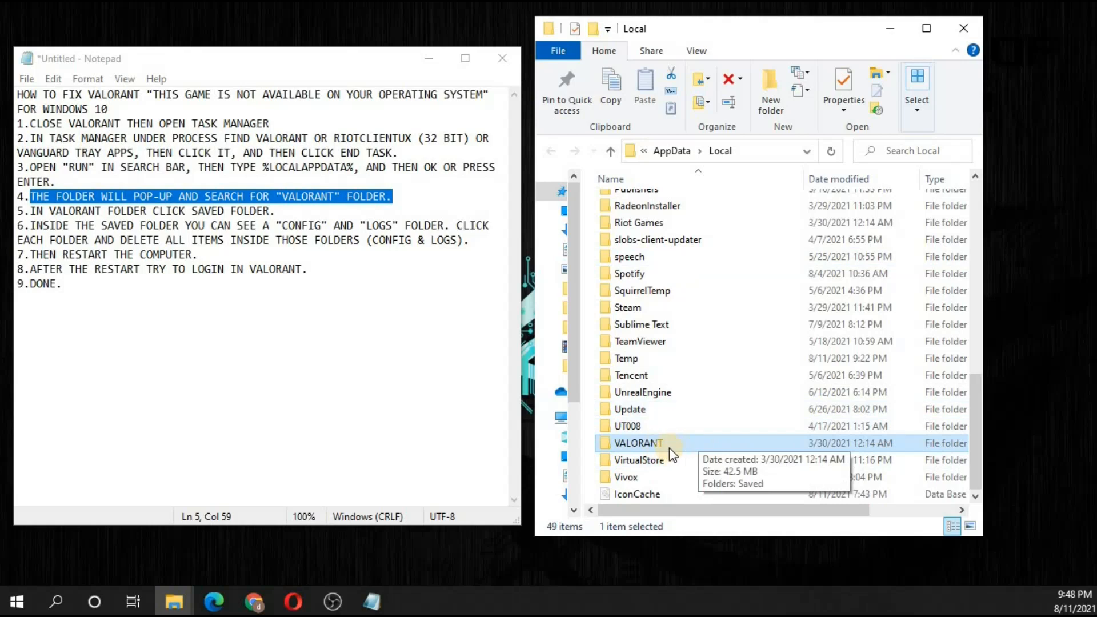
{"action": "mouse_move", "coordinate": [672, 289]}
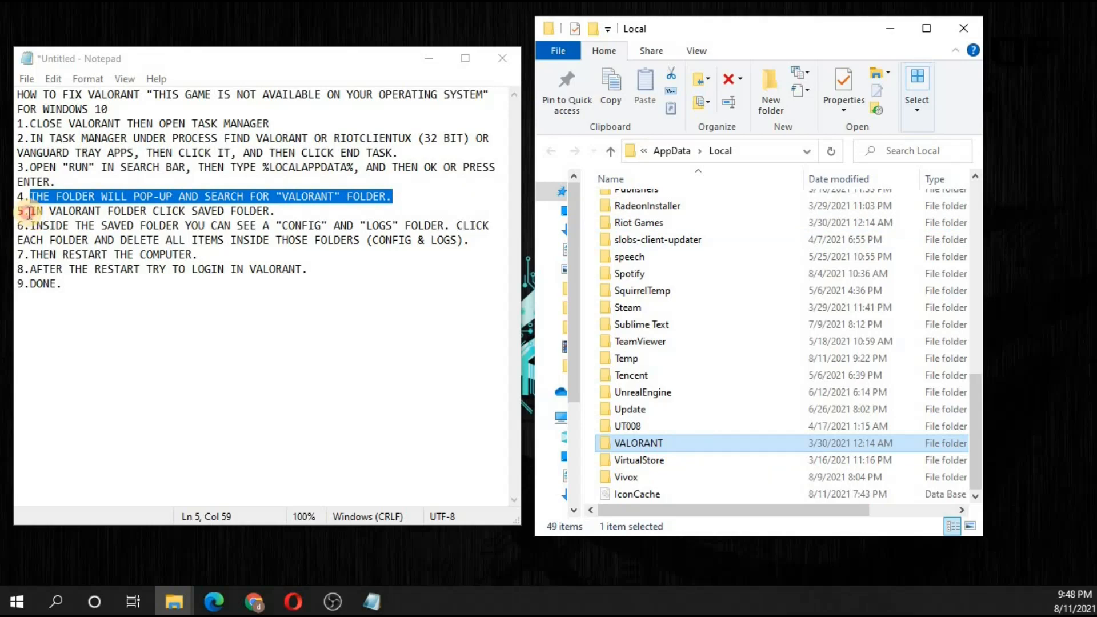
{"action": "left_click", "coordinate": [147, 211]}
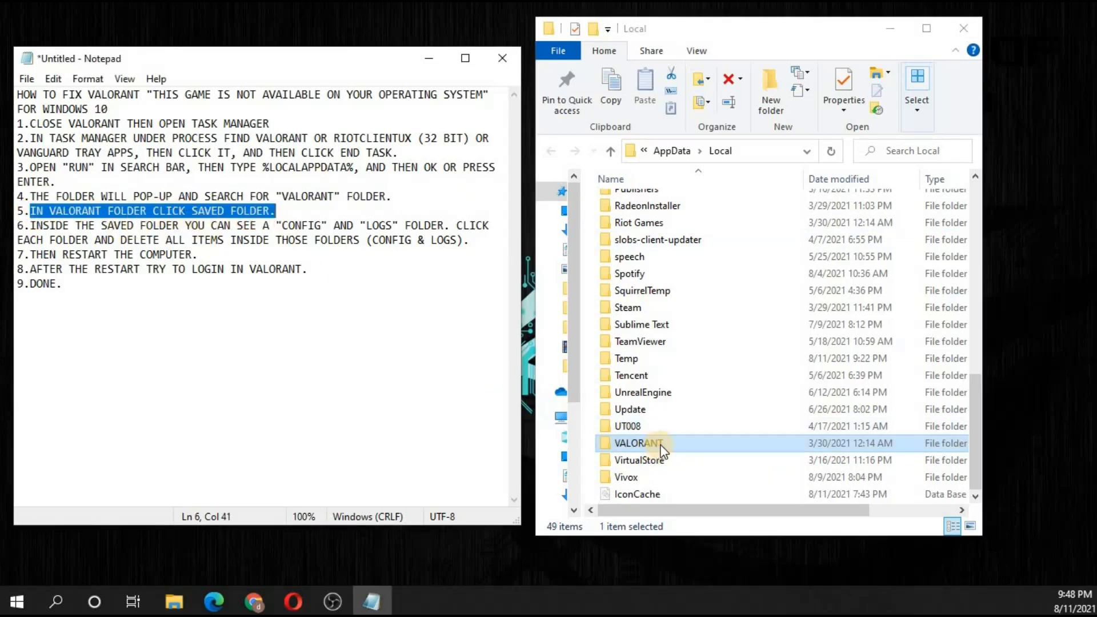
Step: Open VALORANT > Saved and pick out the Config and Logs folders
{"action": "double_click", "coordinate": [636, 443]}
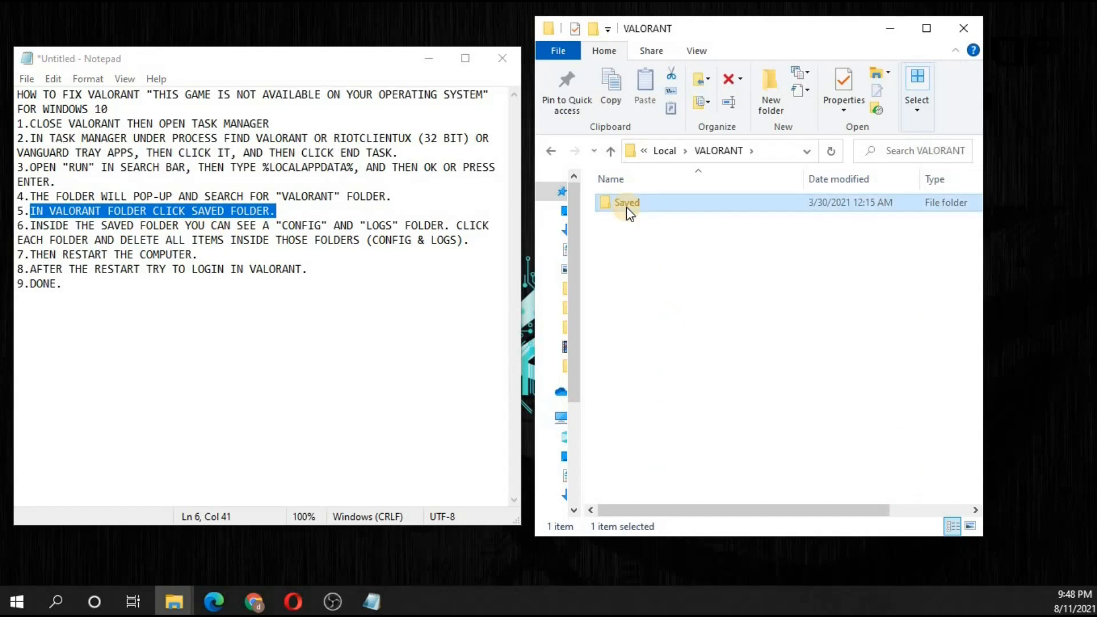
{"action": "mouse_move", "coordinate": [634, 215]}
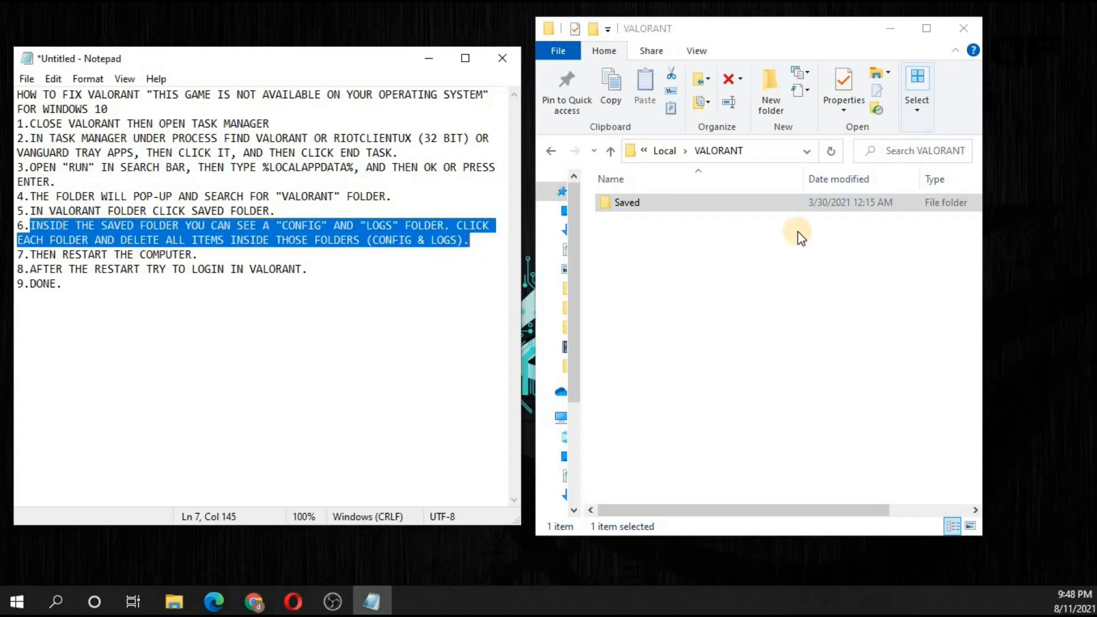
{"action": "double_click", "coordinate": [627, 202]}
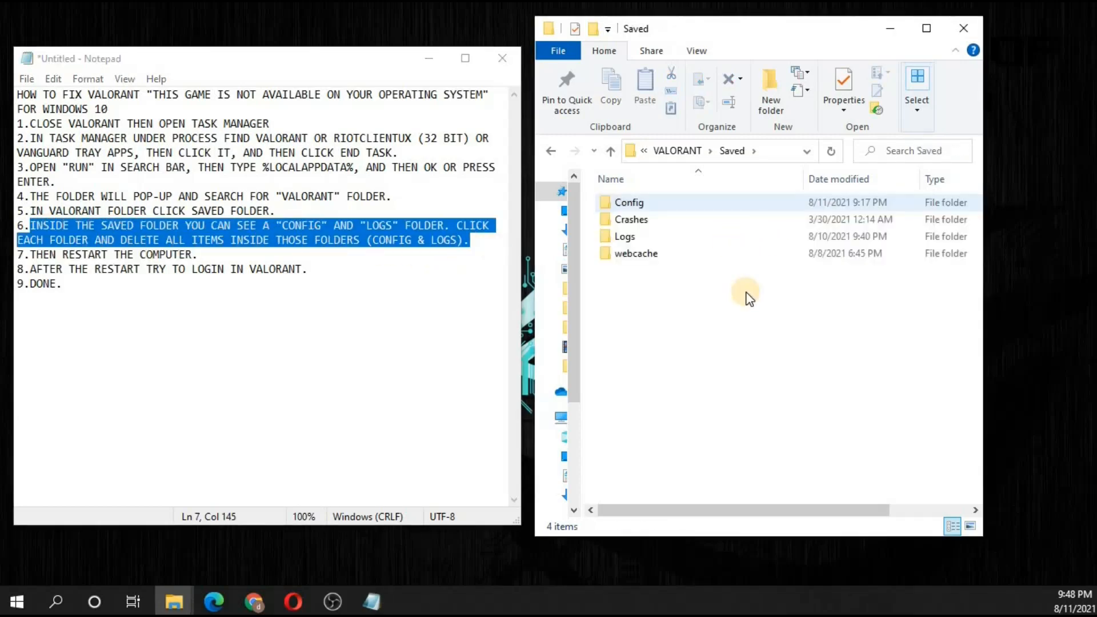
{"action": "mouse_move", "coordinate": [318, 227]}
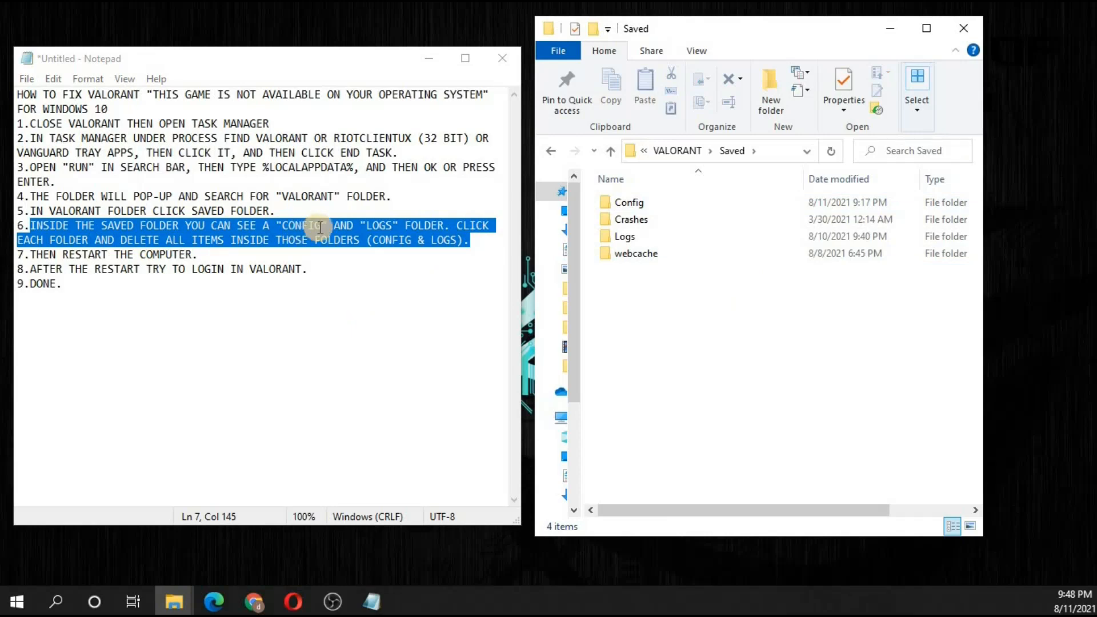
{"action": "mouse_move", "coordinate": [631, 219]}
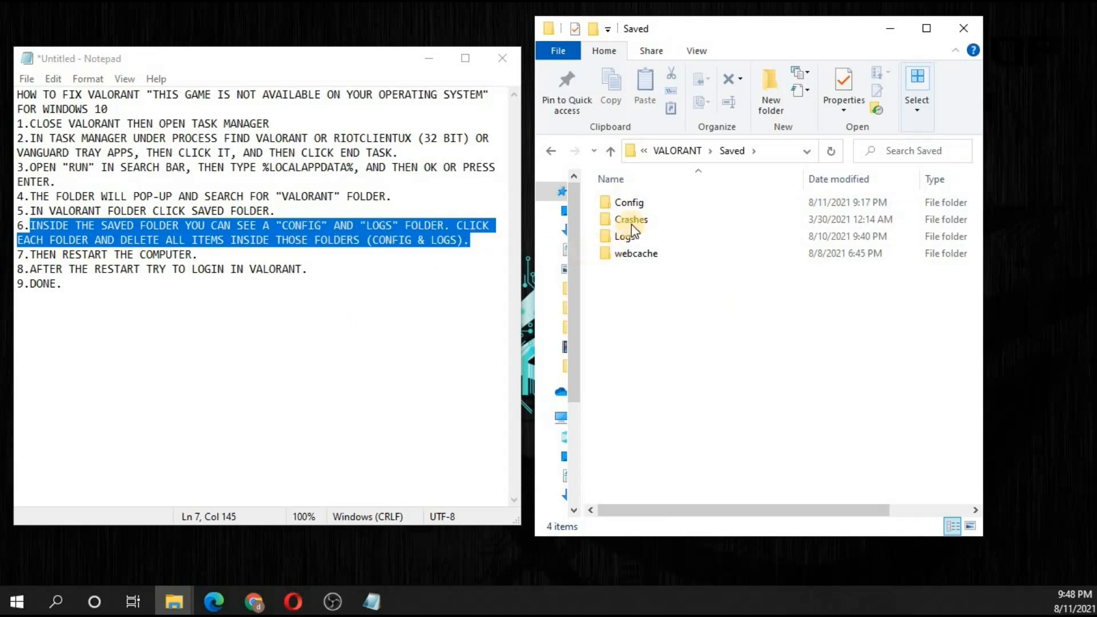
{"action": "left_click", "coordinate": [627, 202]}
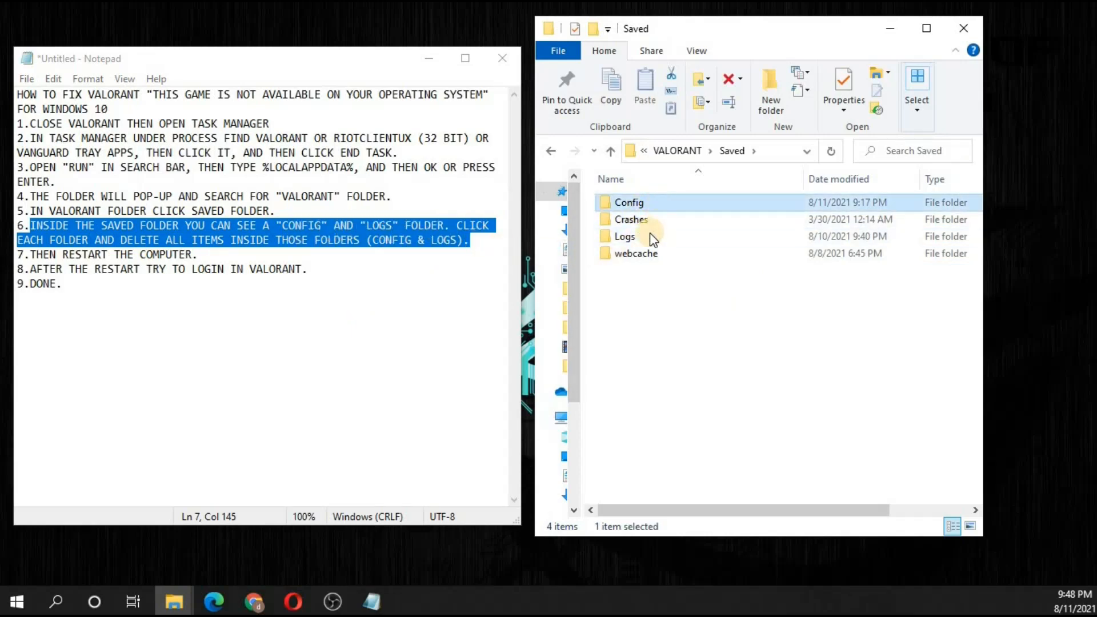
{"action": "left_click", "coordinate": [623, 236]}
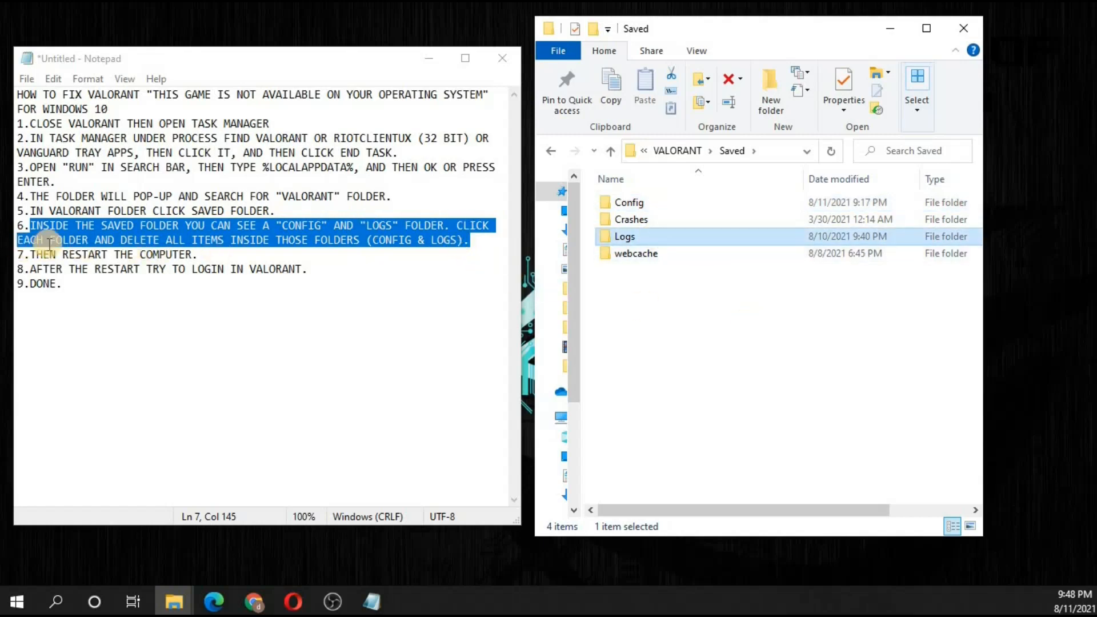
{"action": "mouse_move", "coordinate": [357, 246]}
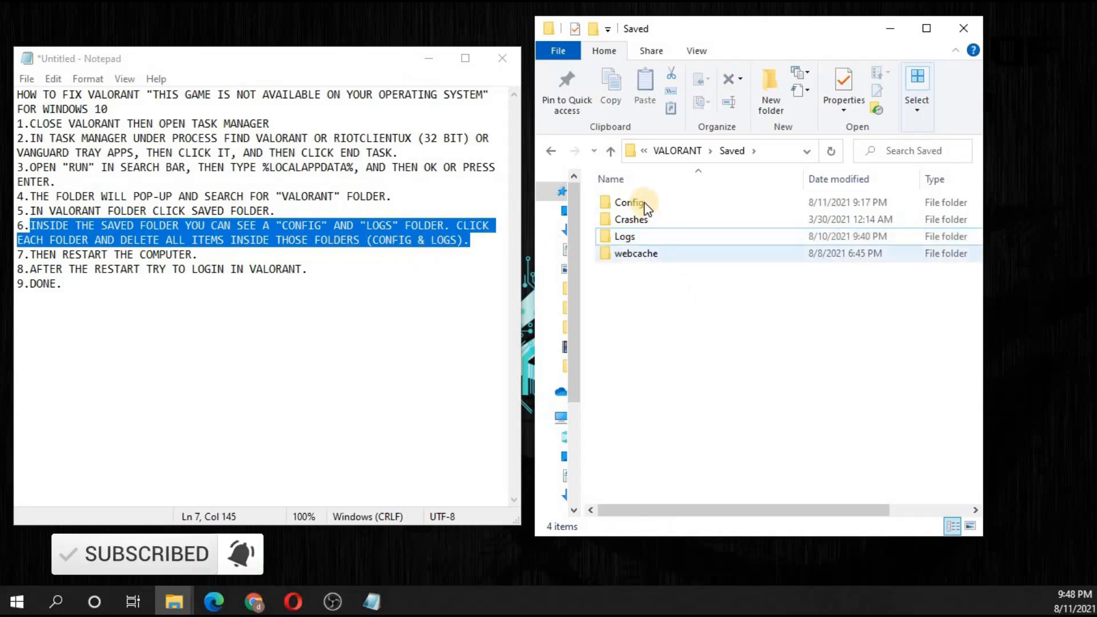
{"action": "mouse_move", "coordinate": [630, 202]}
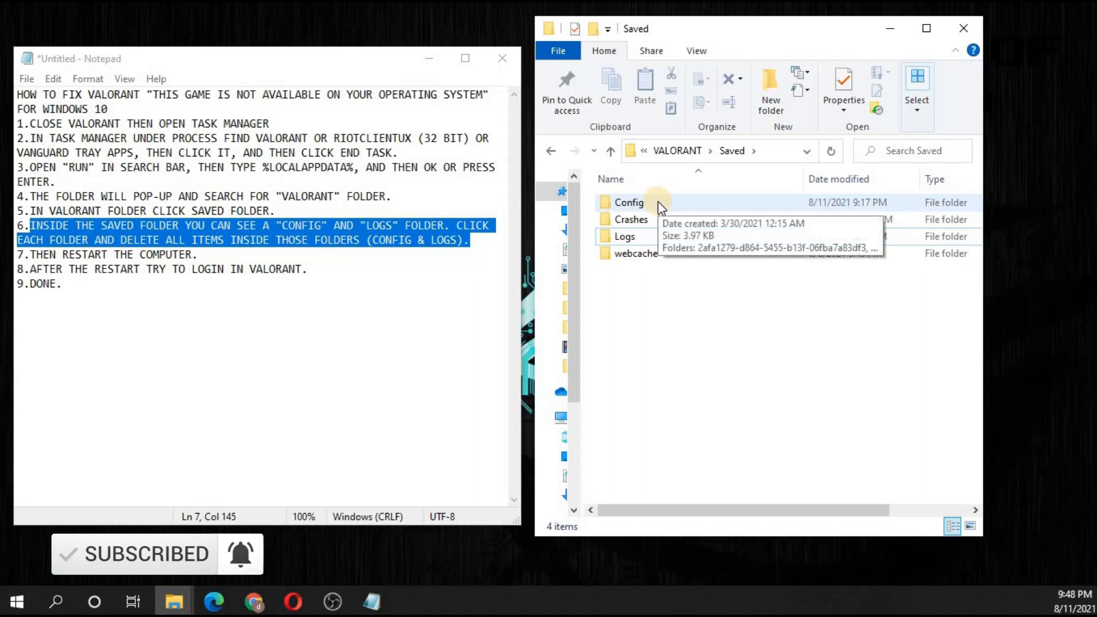
Step: Delete all four subfolders inside Config and return to Saved
{"action": "double_click", "coordinate": [629, 202]}
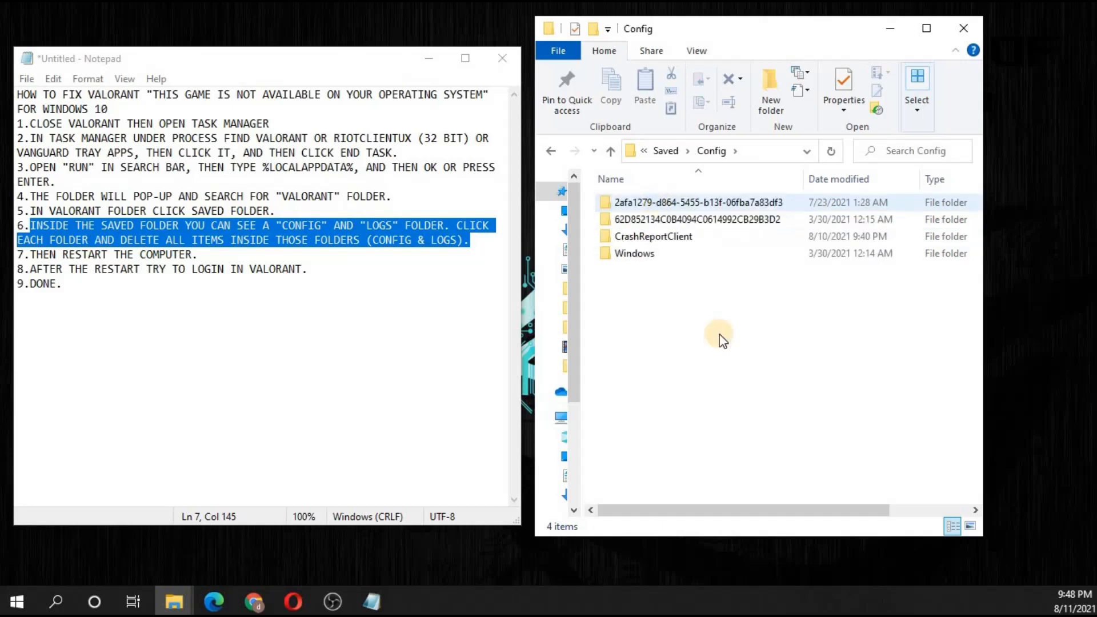
{"action": "mouse_move", "coordinate": [649, 253]}
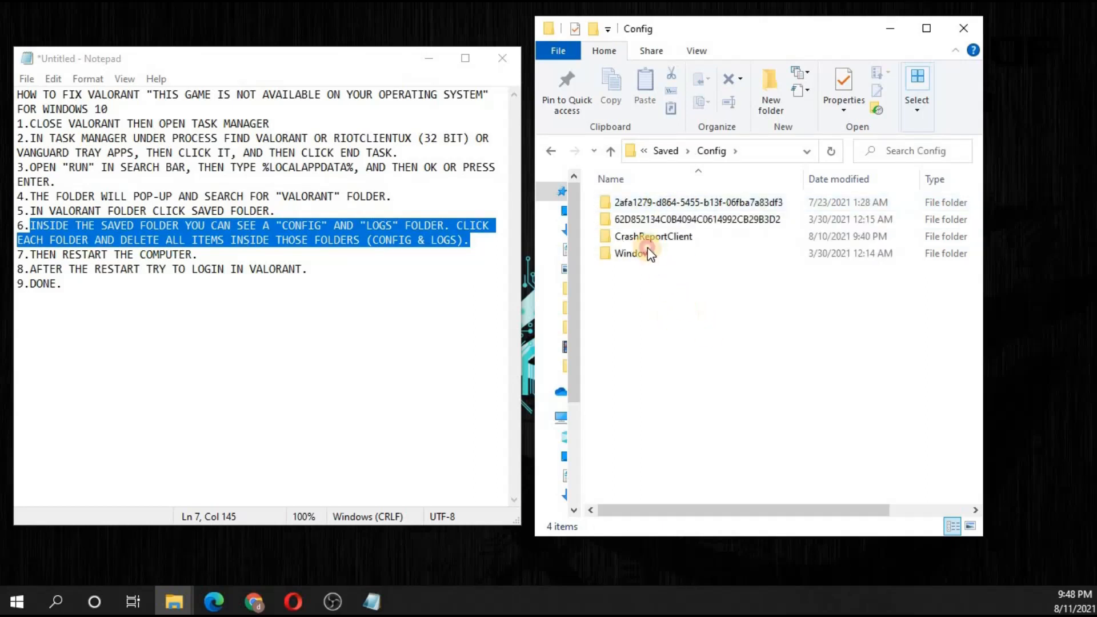
{"action": "key", "text": "ctrl+a"}
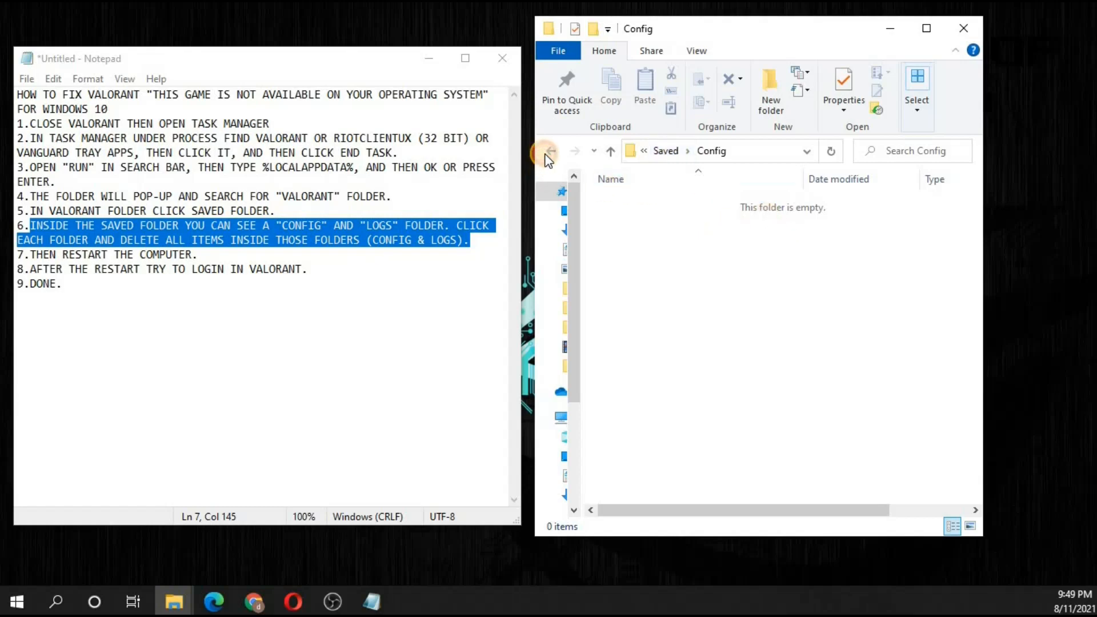
{"action": "left_click", "coordinate": [551, 150]}
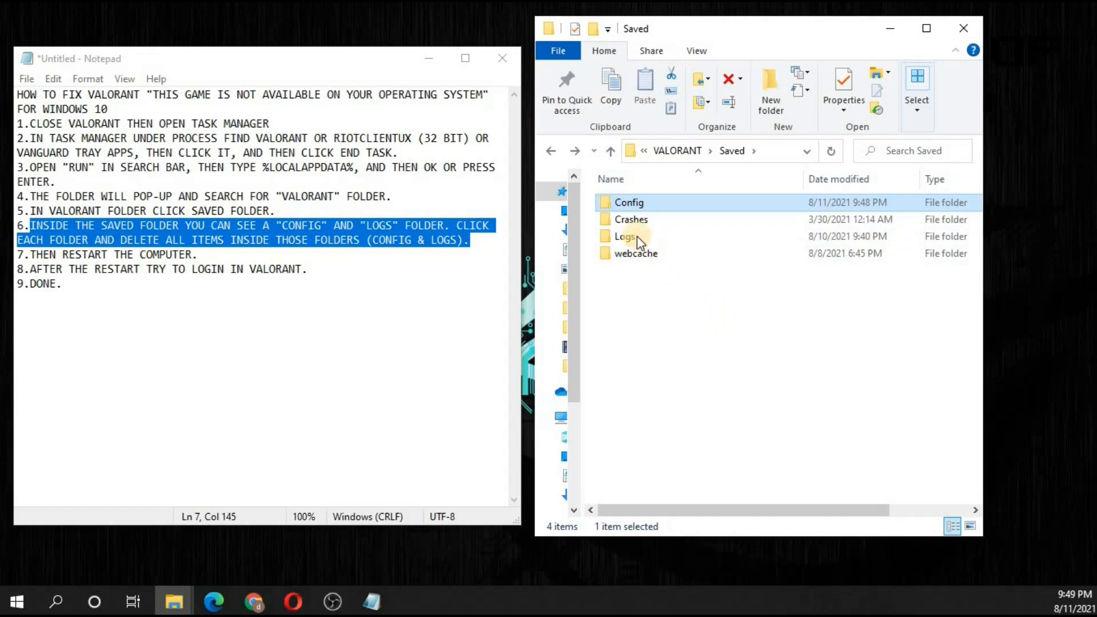
Step: Delete every file in the Logs folder and return to Saved
{"action": "double_click", "coordinate": [623, 236]}
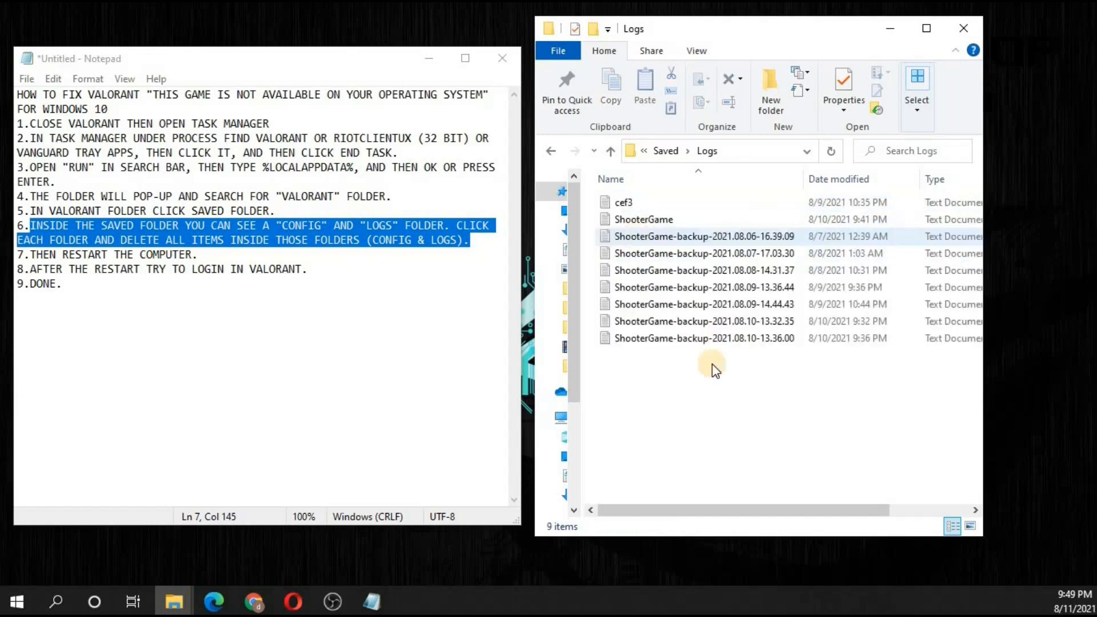
{"action": "key", "text": "ctrl+a"}
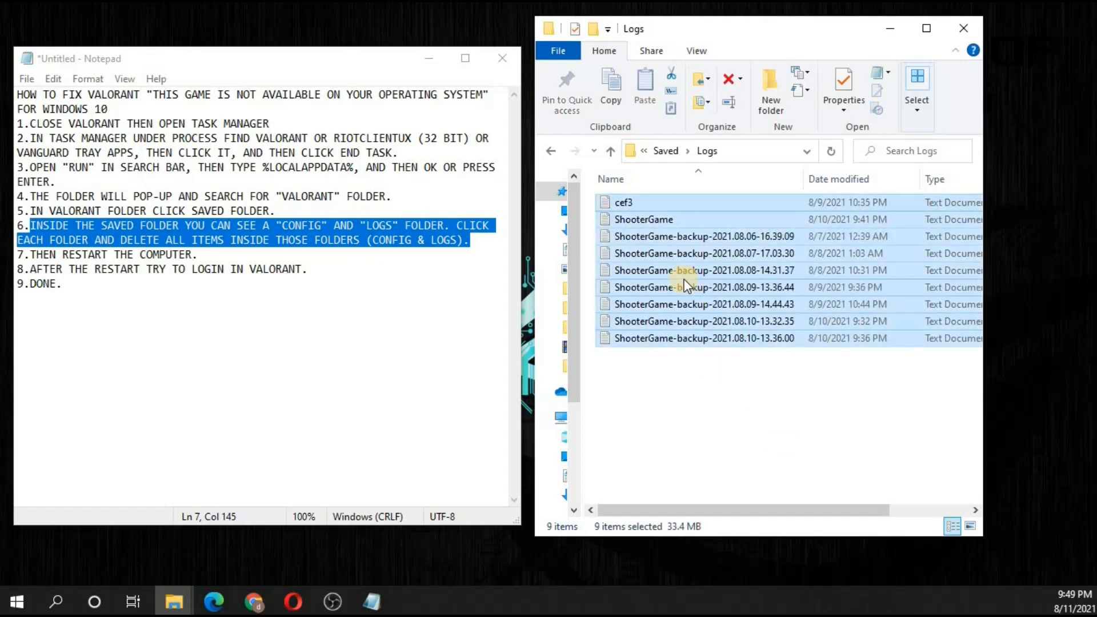
{"action": "right_click", "coordinate": [686, 287]}
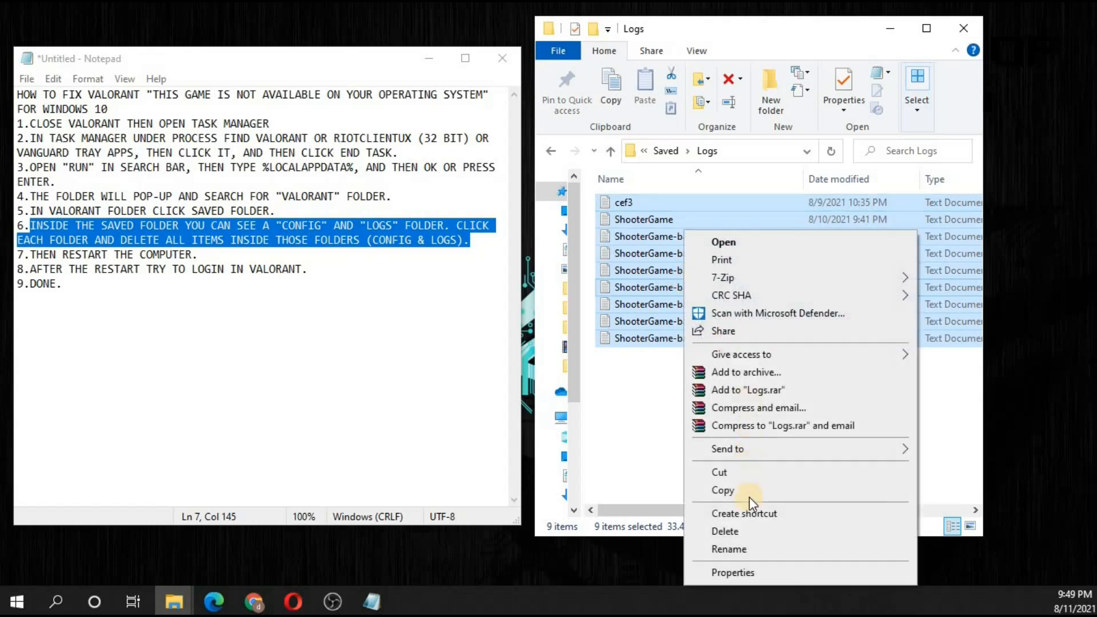
{"action": "mouse_move", "coordinate": [744, 532]}
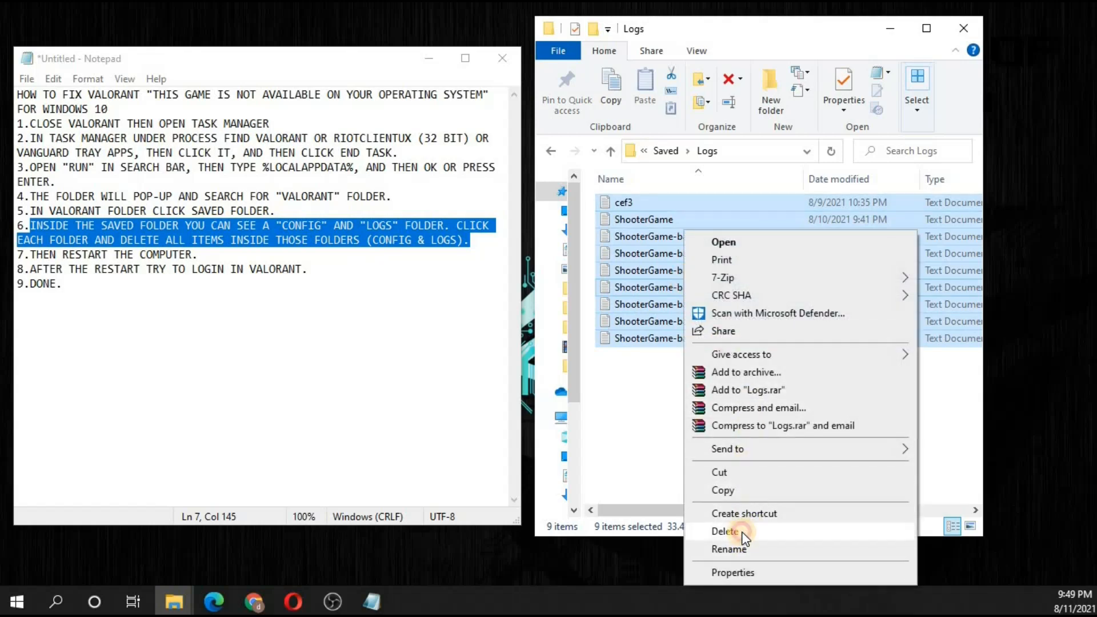
{"action": "left_click", "coordinate": [726, 532]}
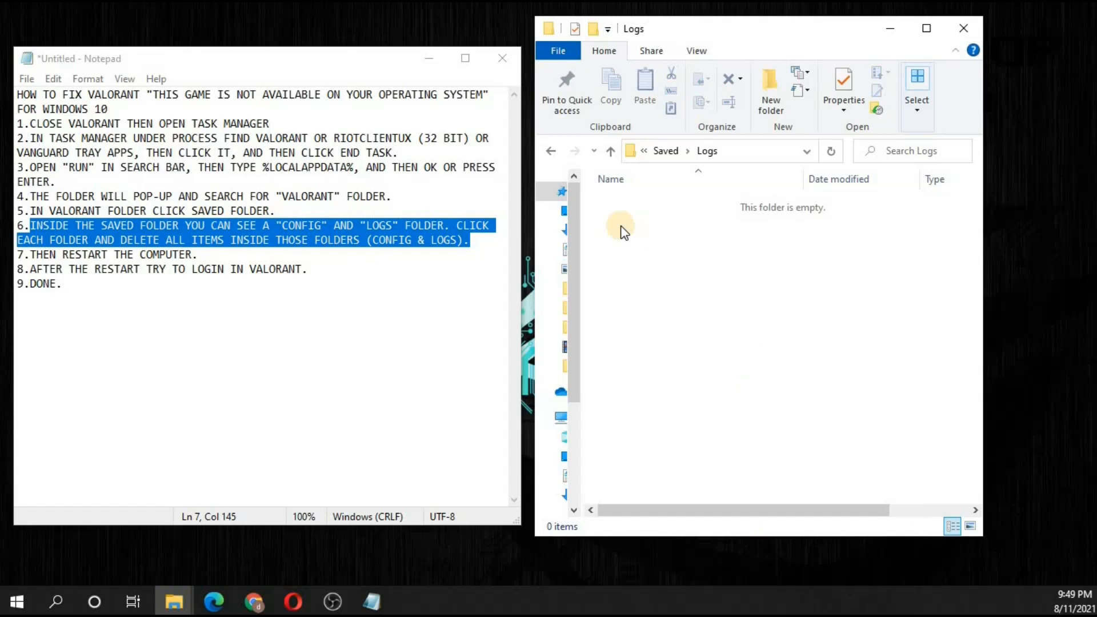
{"action": "left_click", "coordinate": [551, 150]}
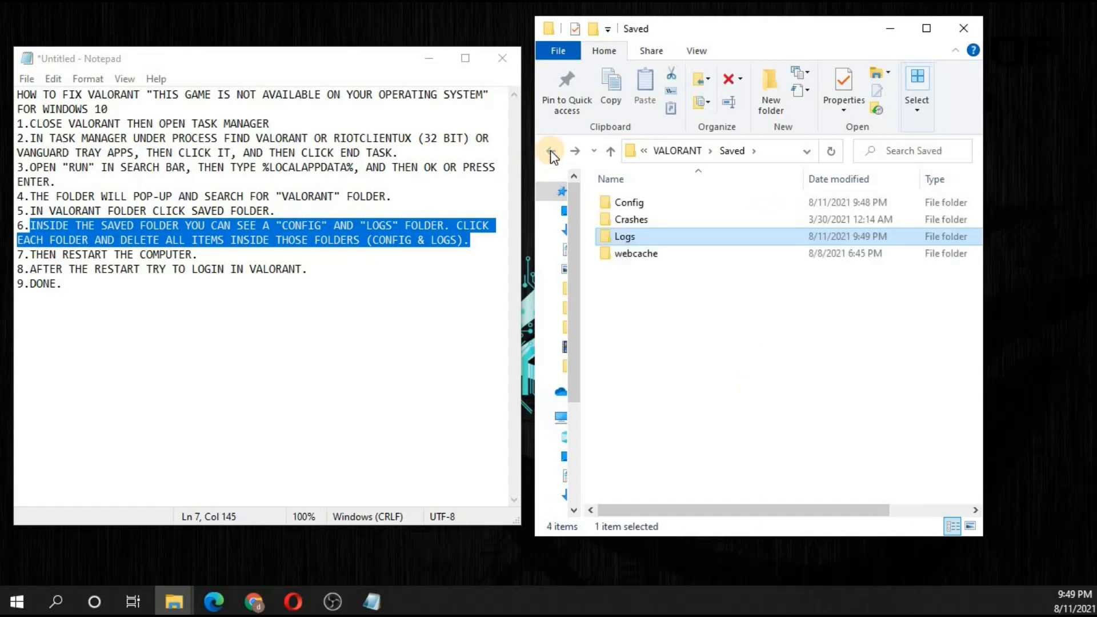
{"action": "mouse_move", "coordinate": [693, 292]}
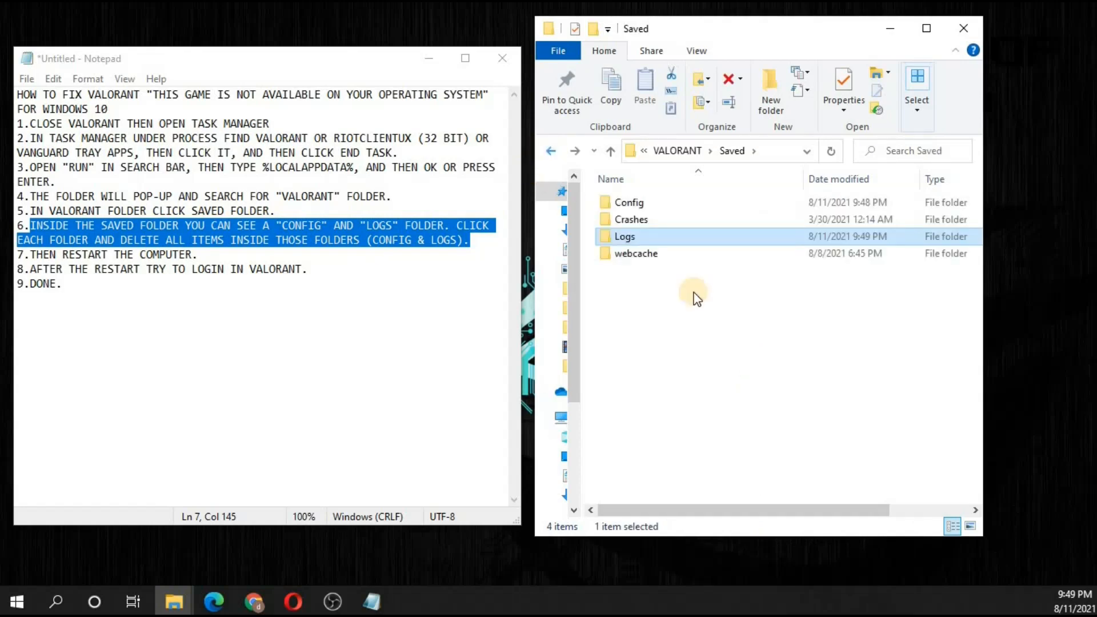
Step: Check that Config and Logs are both empty, then return to Saved
{"action": "left_click", "coordinate": [629, 202]}
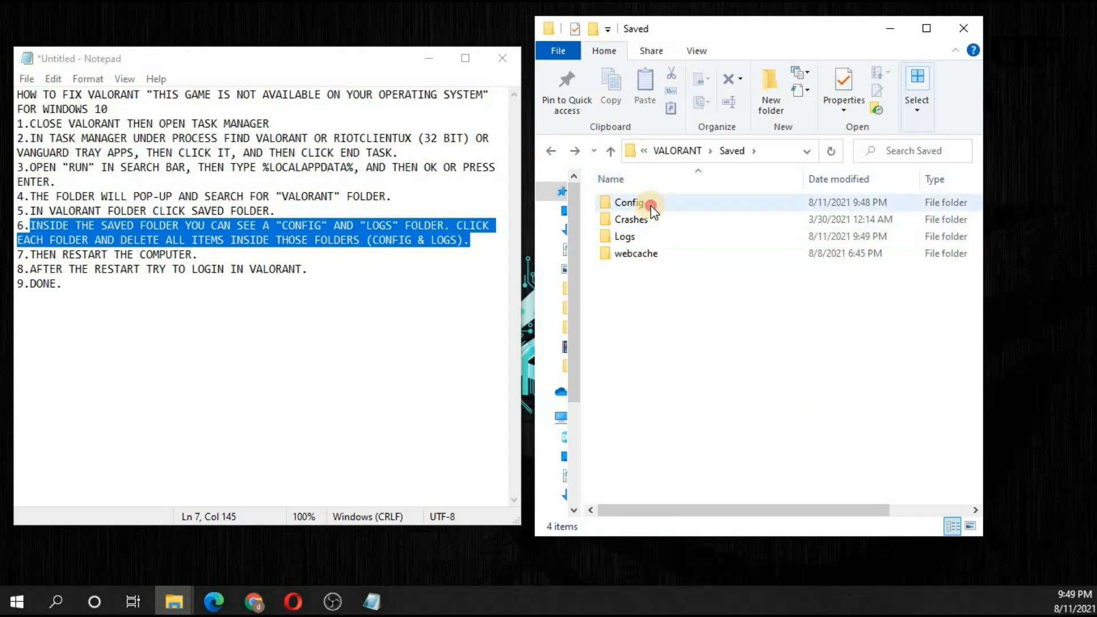
{"action": "double_click", "coordinate": [629, 202]}
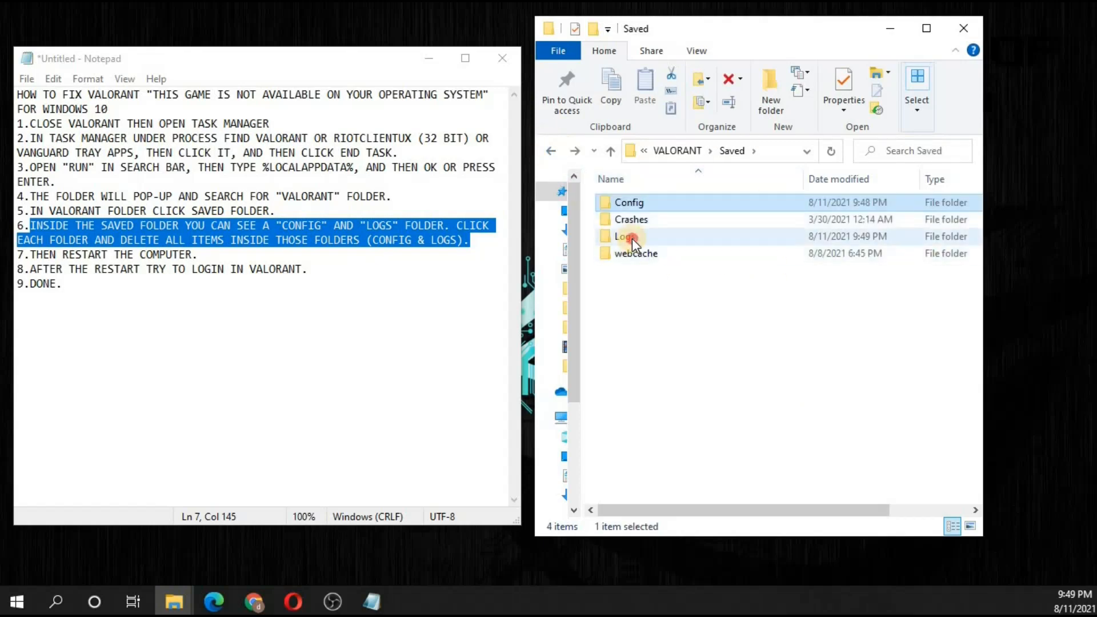
{"action": "double_click", "coordinate": [623, 236]}
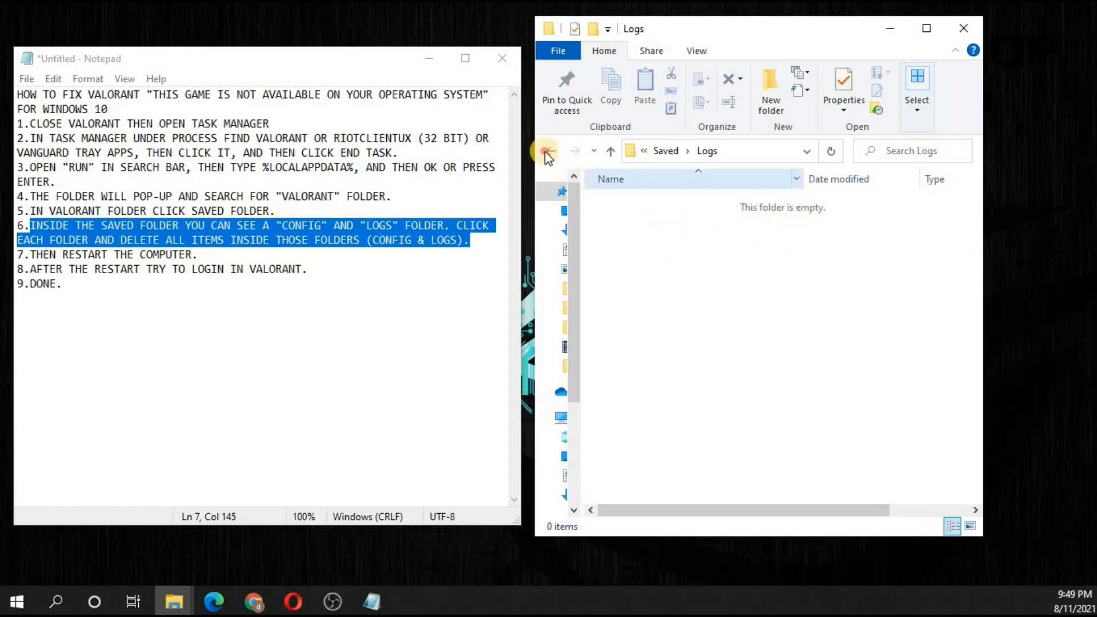
{"action": "left_click", "coordinate": [546, 150]}
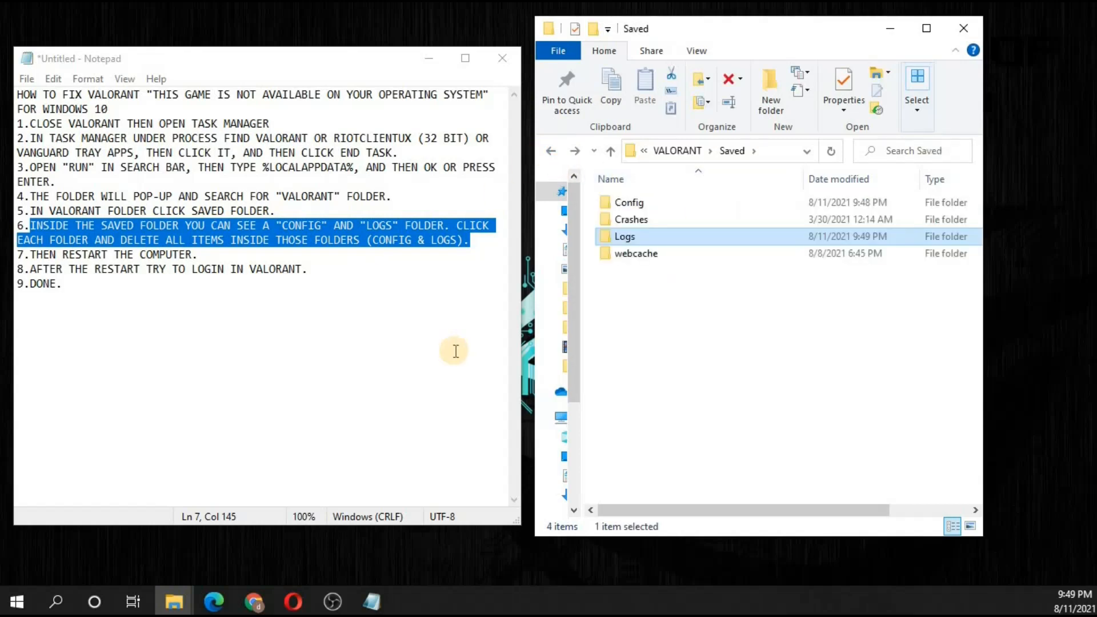
Step: Mark the restart step in the guide and restart the PC from Start's context menu
{"action": "left_click", "coordinate": [33, 254]}
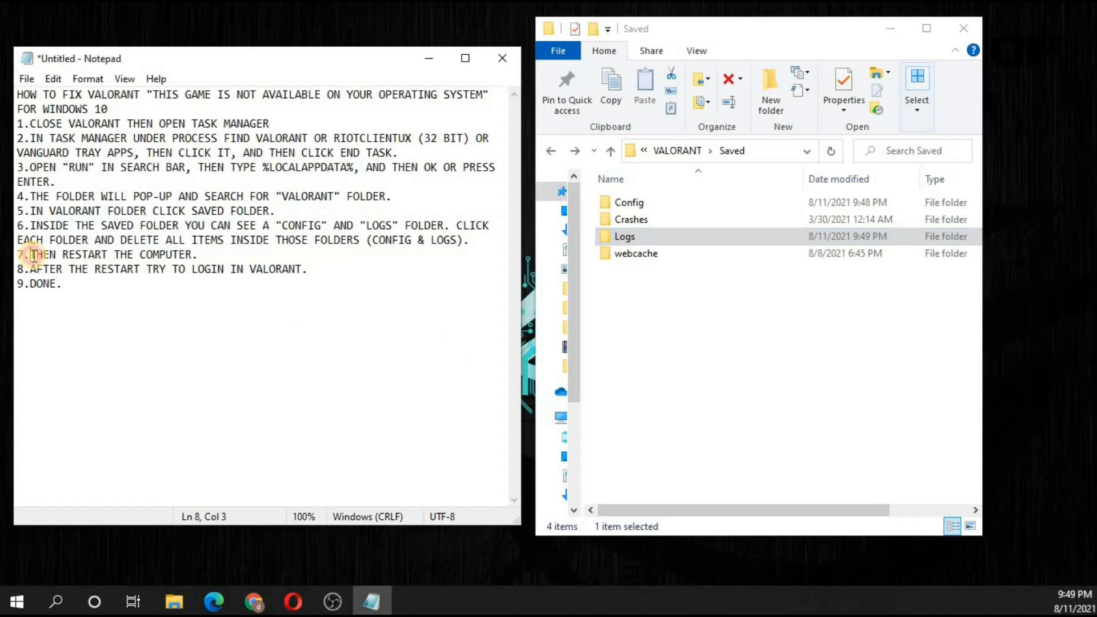
{"action": "left_click_drag", "start_coordinate": [32, 253], "coordinate": [199, 254]}
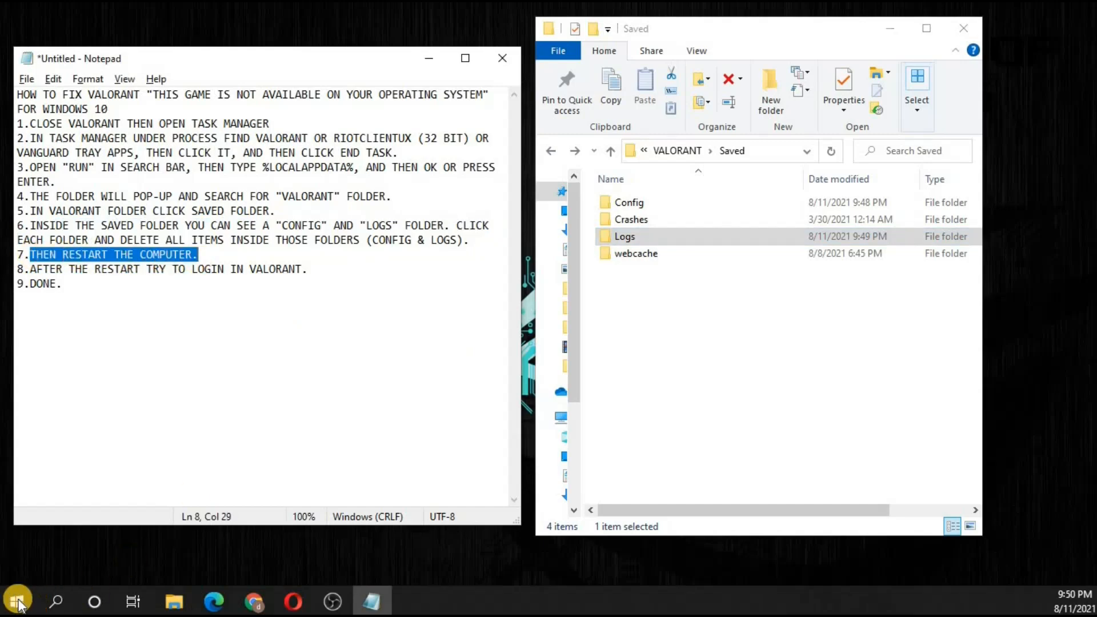
{"action": "right_click", "coordinate": [17, 602]}
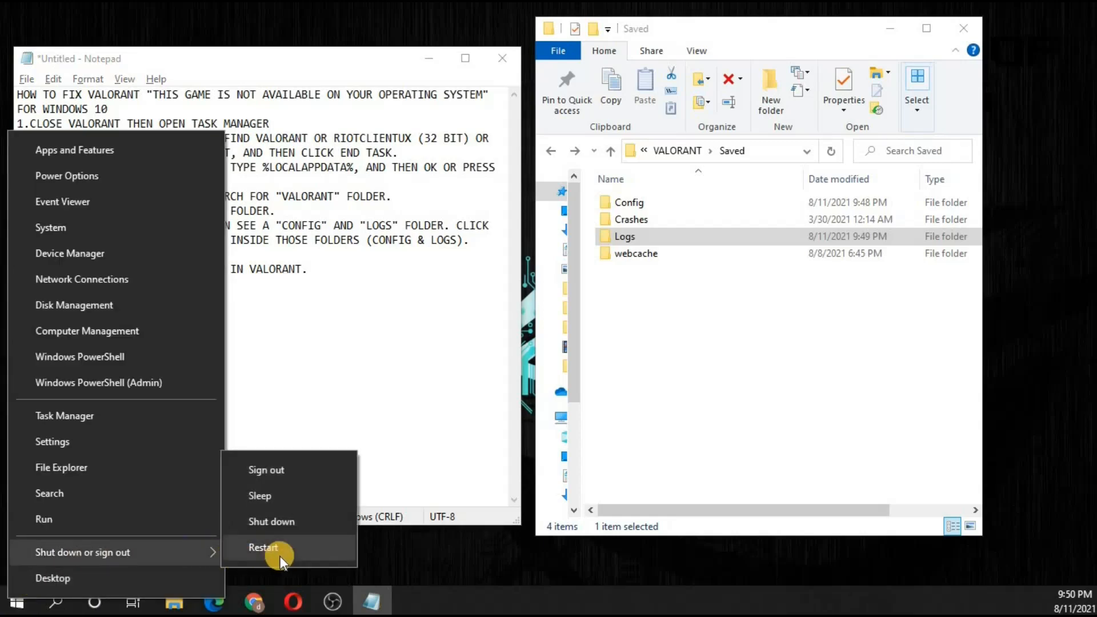
{"action": "left_click", "coordinate": [264, 548]}
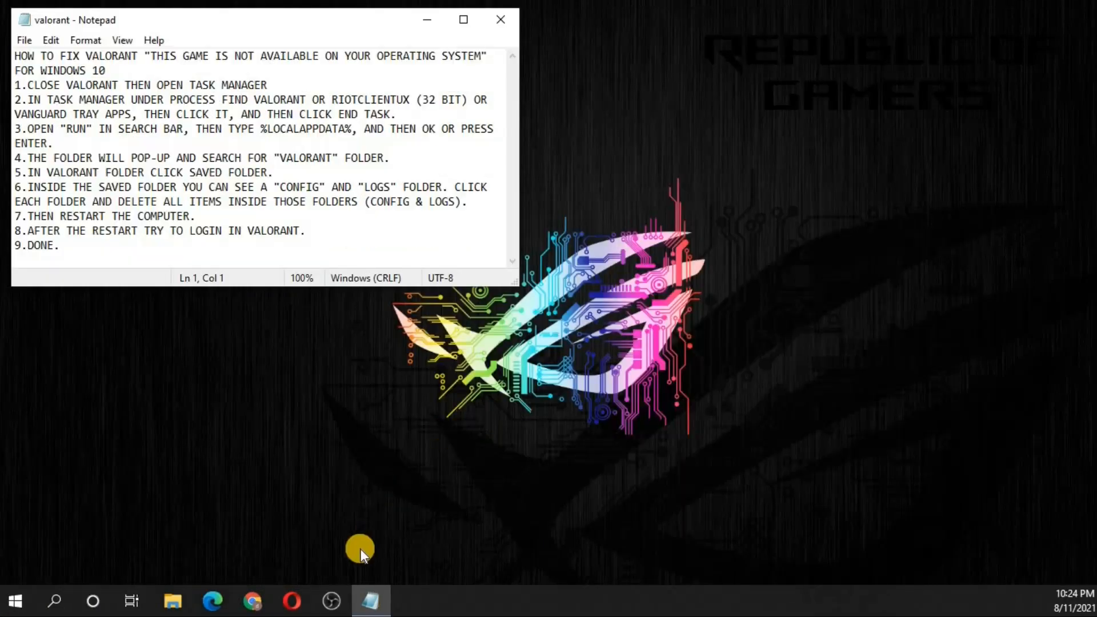
{"action": "mouse_move", "coordinate": [278, 542]}
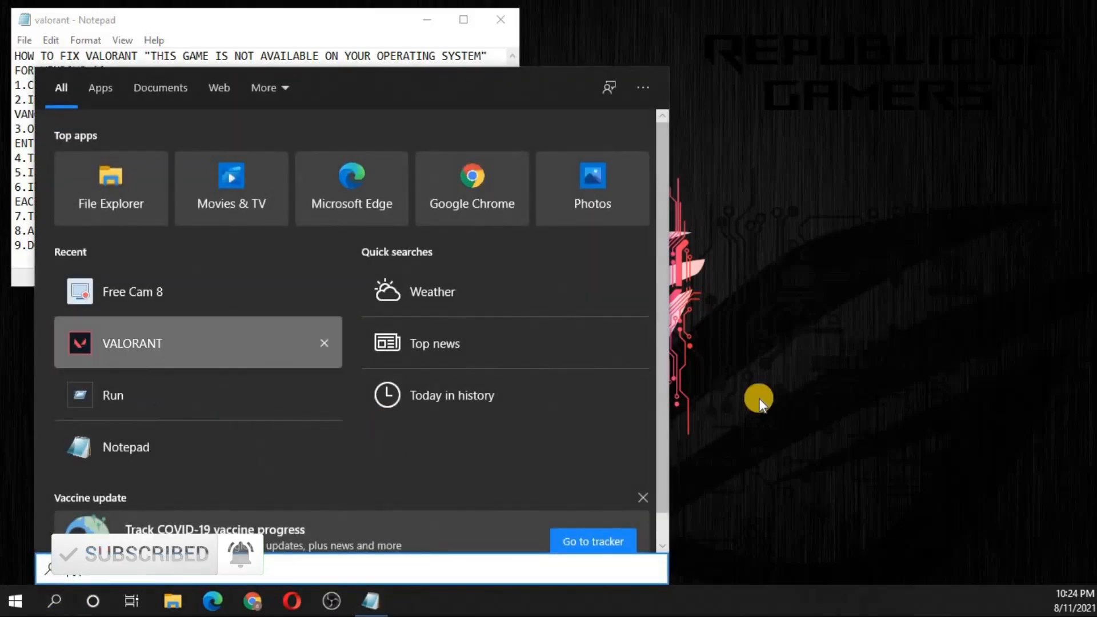
Step: Search Windows for 'valorant' to launch the VALORANT app
{"action": "type", "text": "valora"}
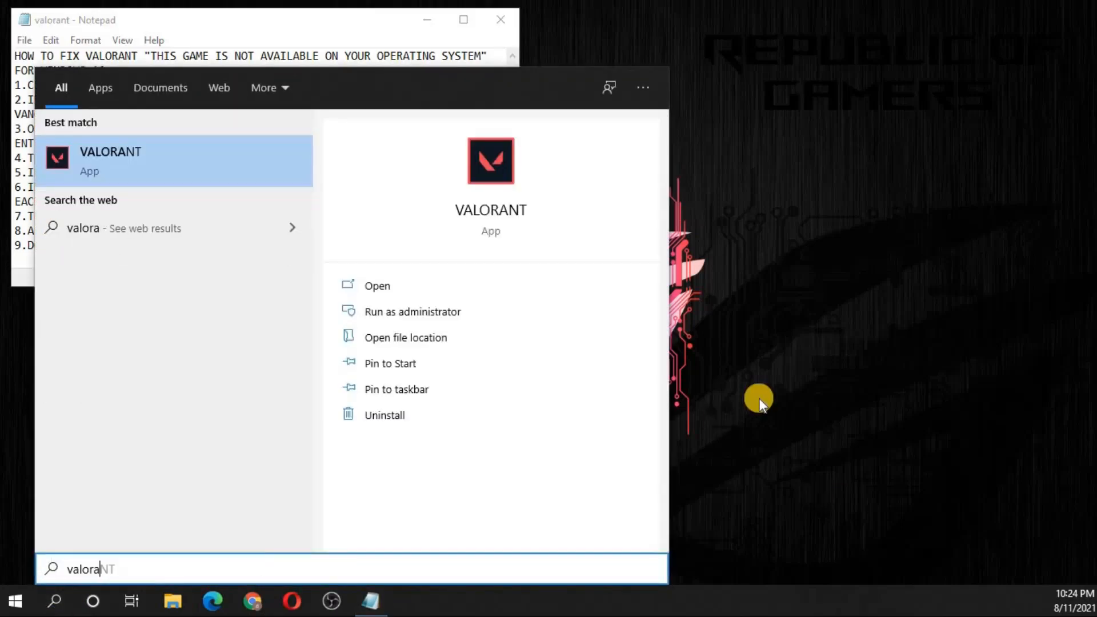
{"action": "type", "text": "nt"}
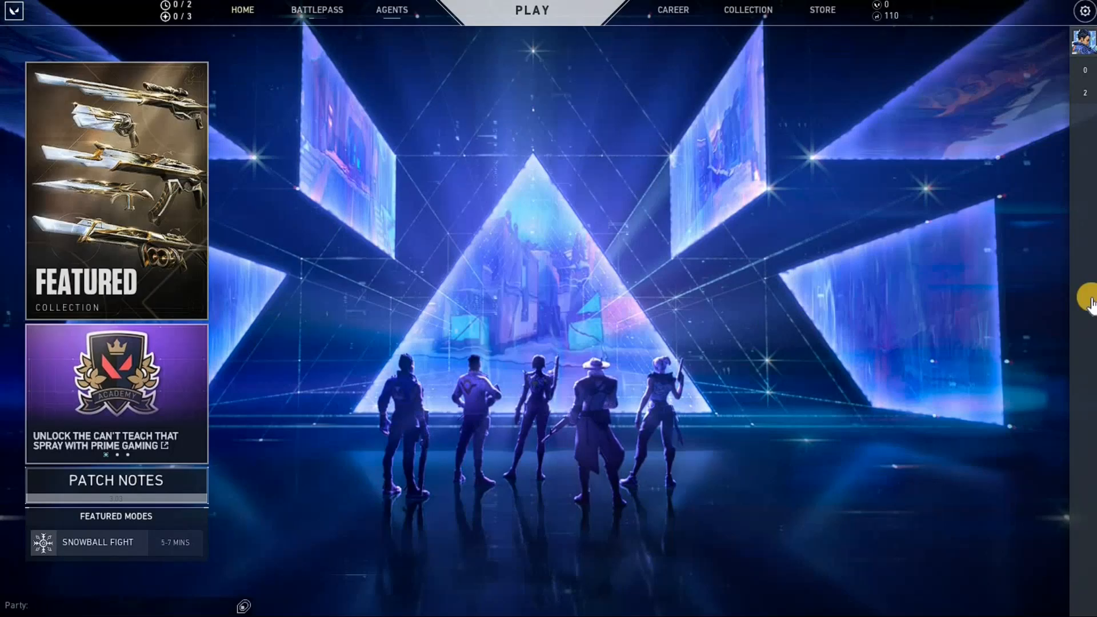
Step: Browse Valorant's Agents and Career match history pages, then bring Notepad back up
{"action": "left_click", "coordinate": [391, 10]}
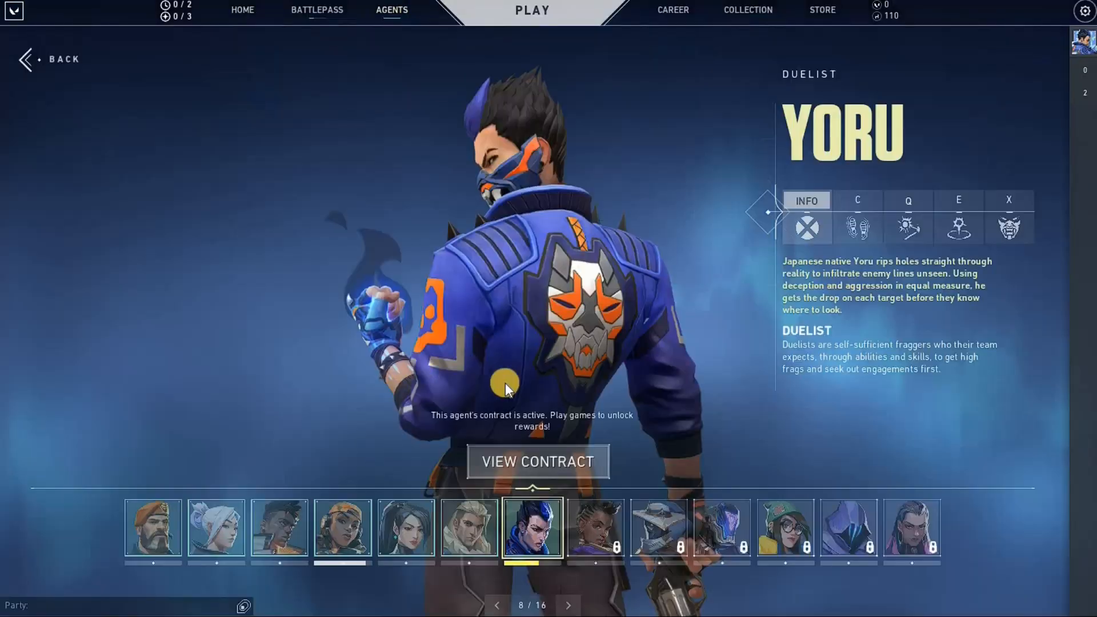
{"action": "mouse_move", "coordinate": [670, 13]}
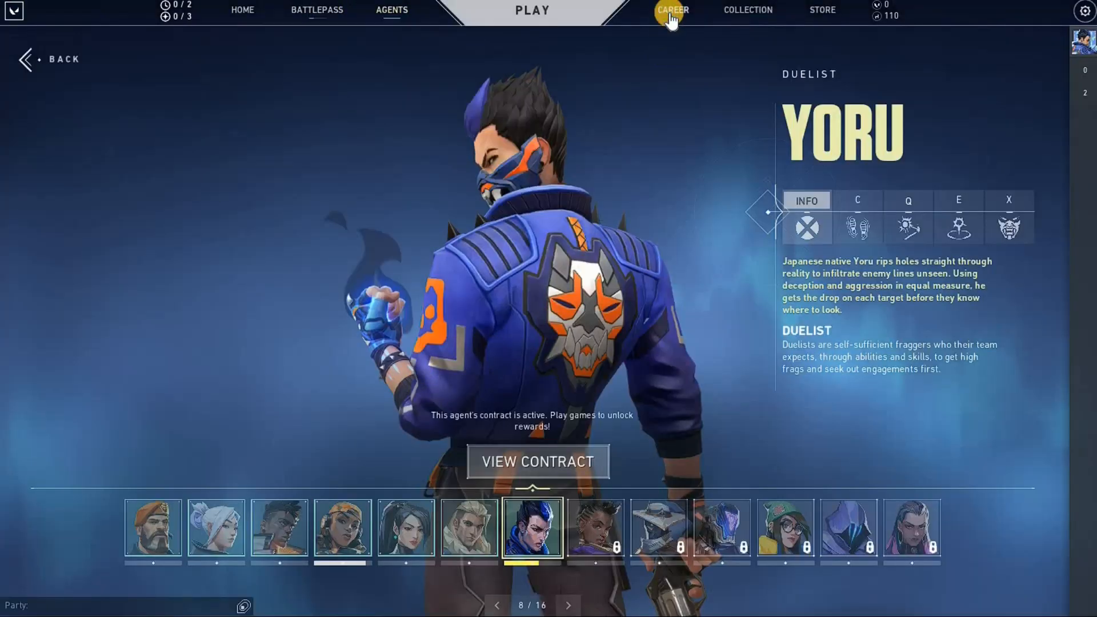
{"action": "left_click", "coordinate": [670, 10]}
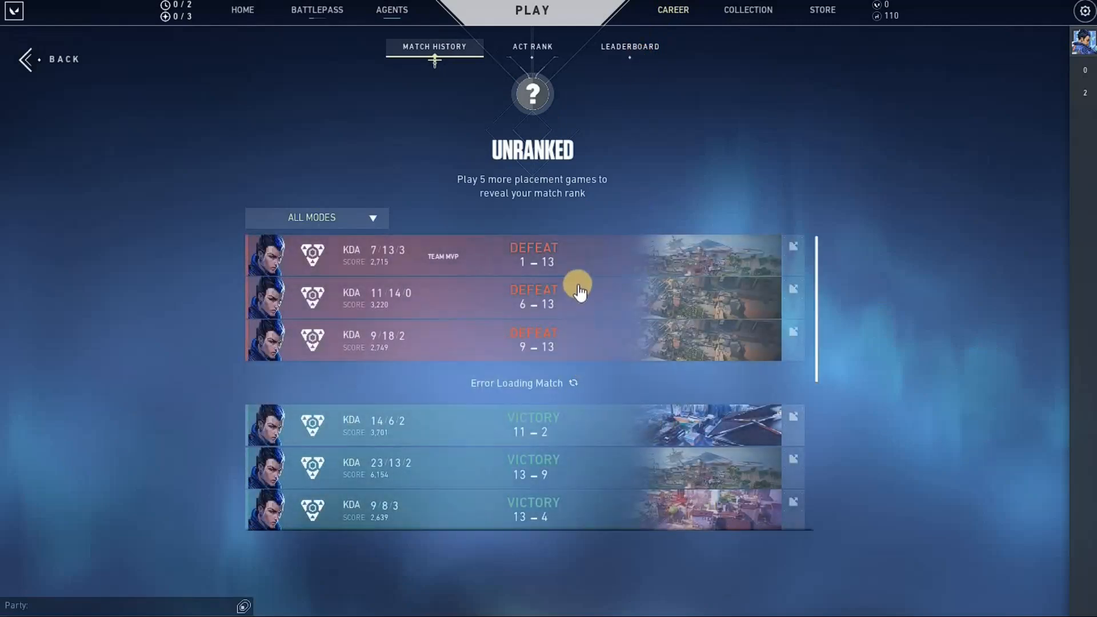
{"action": "left_click", "coordinate": [573, 383]}
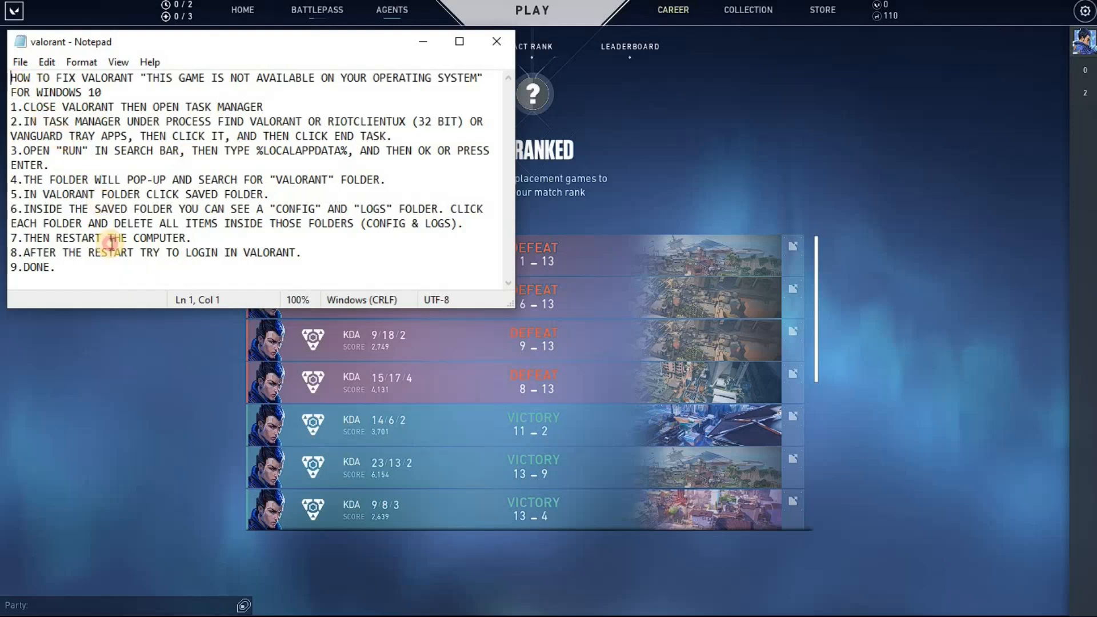
{"action": "key", "text": "ctrl+a"}
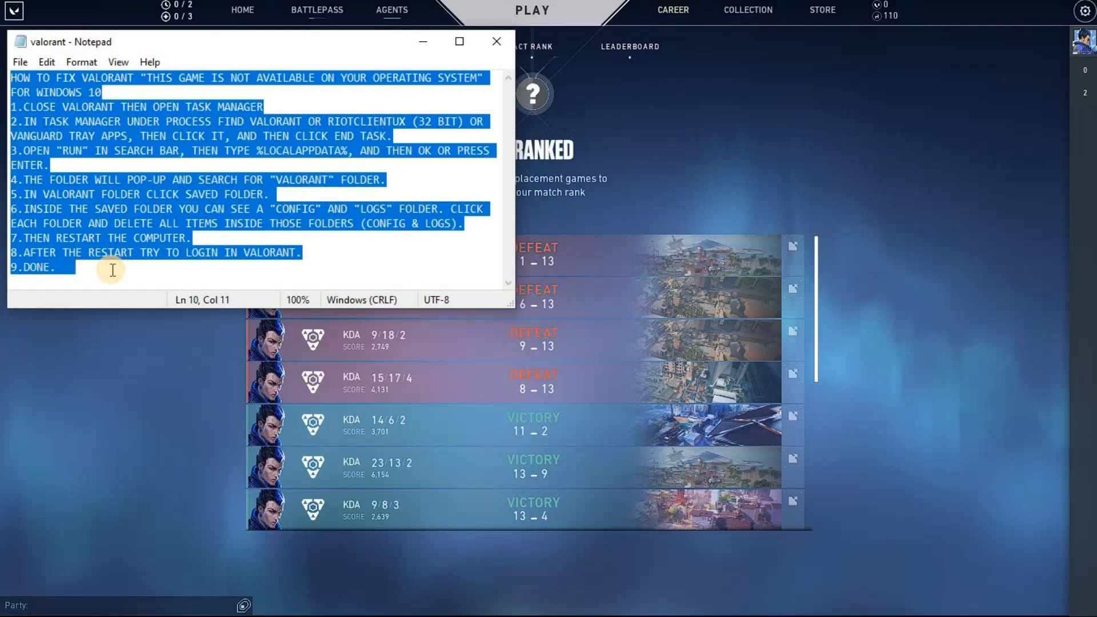
{"action": "left_click", "coordinate": [60, 268]}
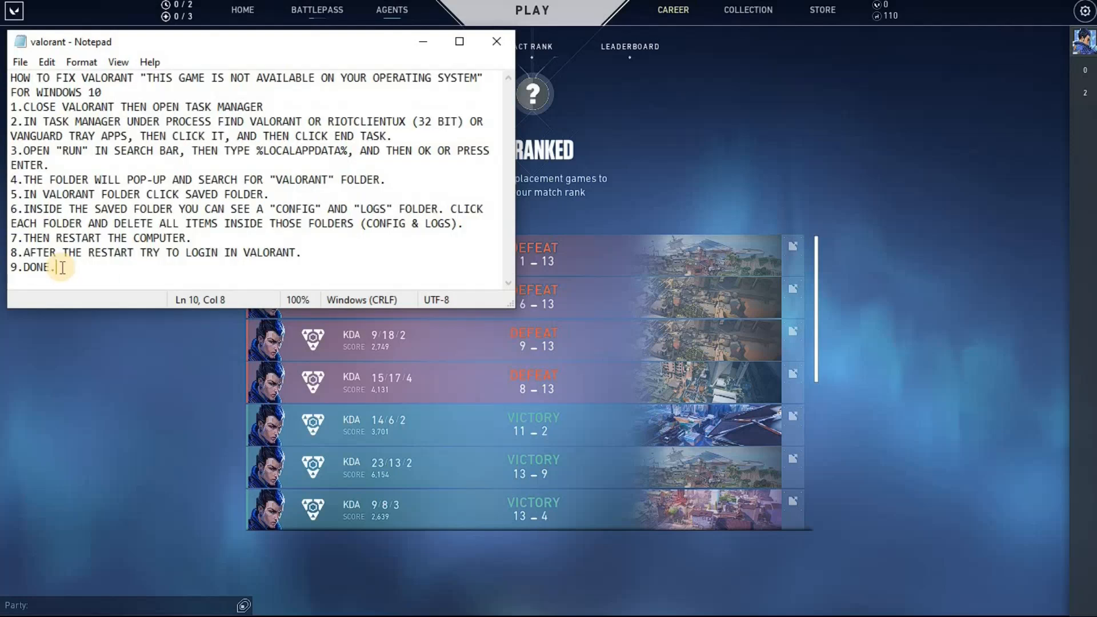
{"action": "mouse_move", "coordinate": [175, 574]}
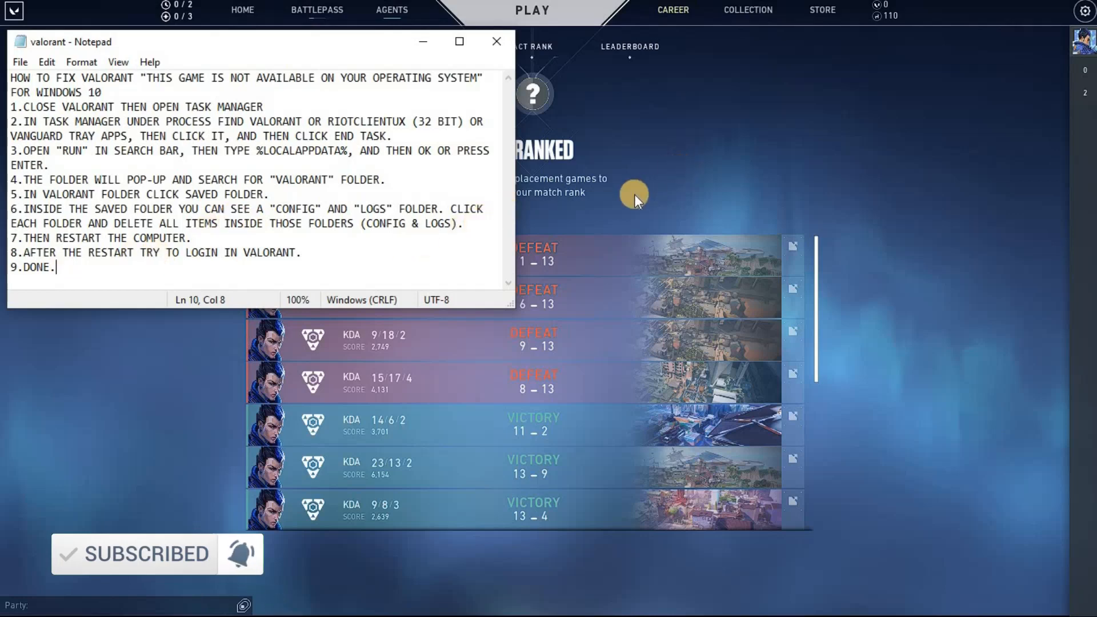
{"action": "mouse_move", "coordinate": [735, 222]}
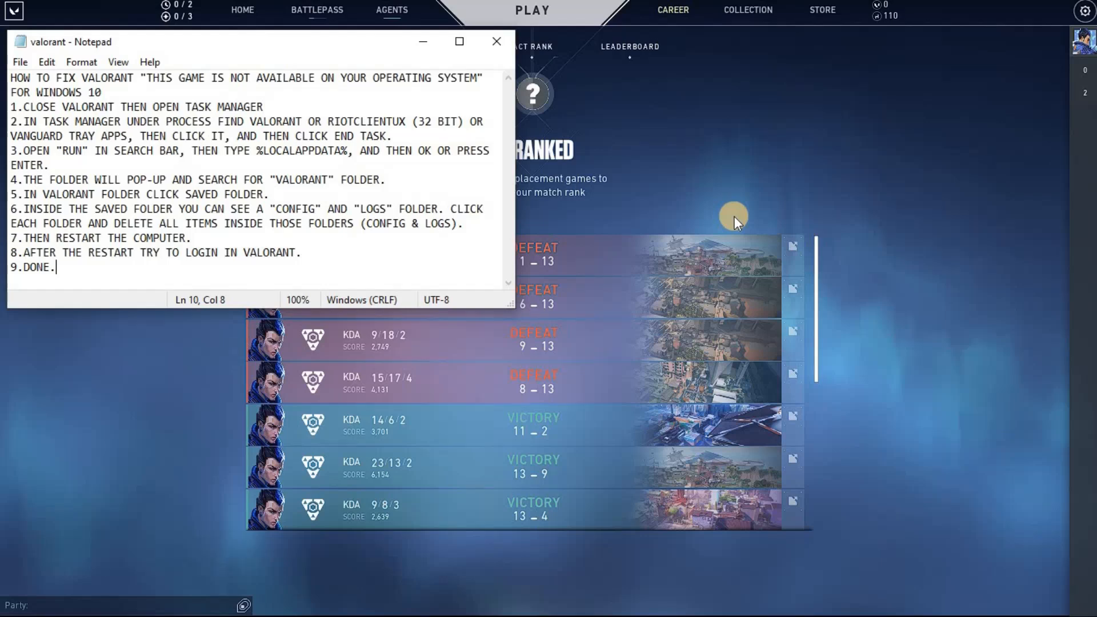
{"action": "mouse_move", "coordinate": [636, 168]}
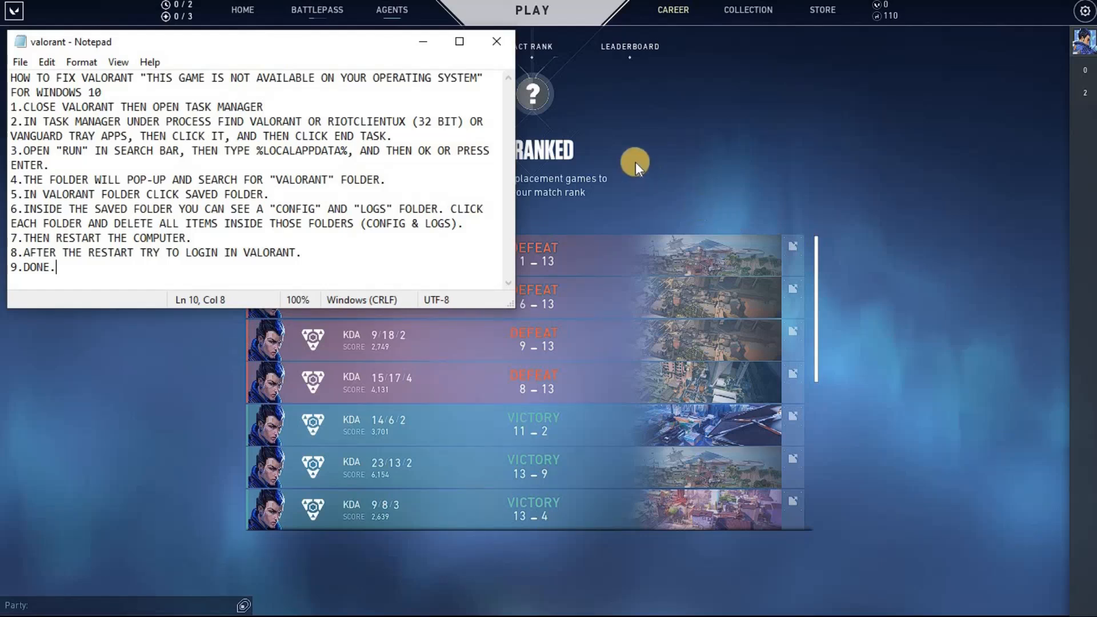